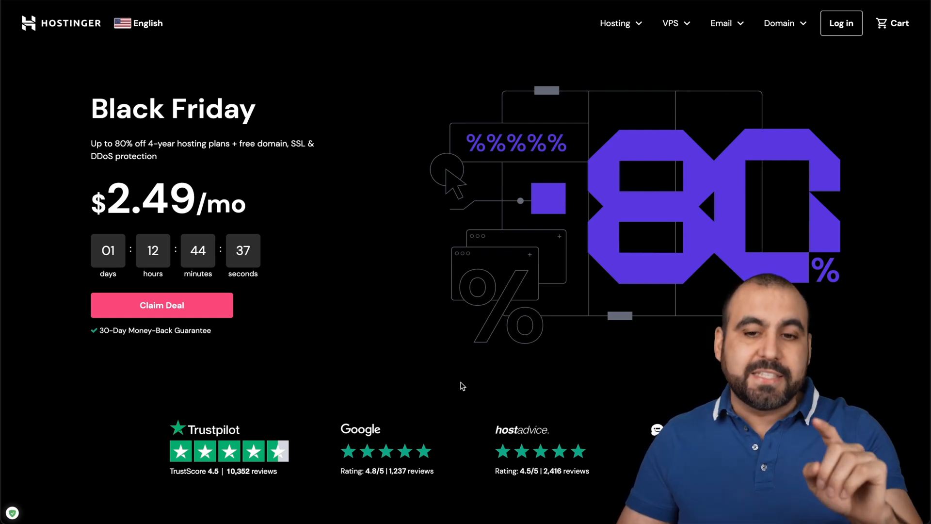
mouse_move(627, 104)
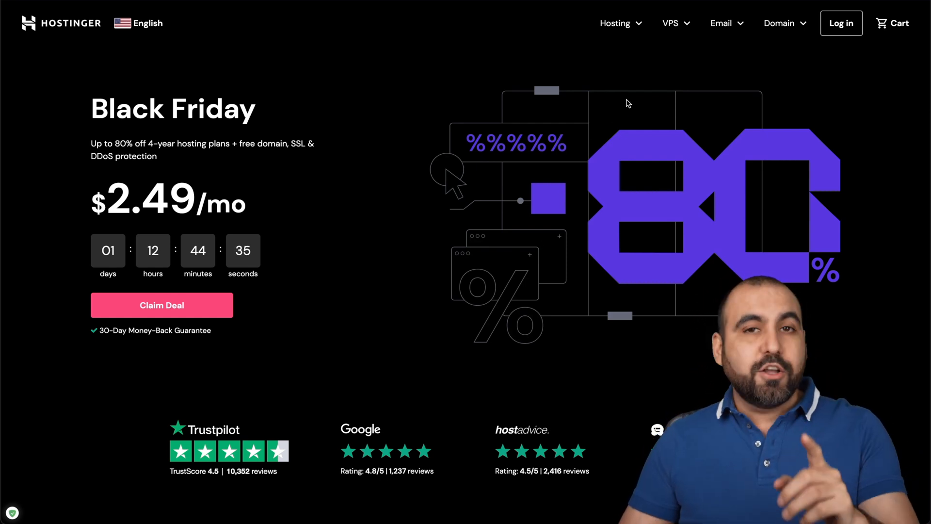
Go to Hostinger's VPS hosting plans page from the top navigation.
click(670, 23)
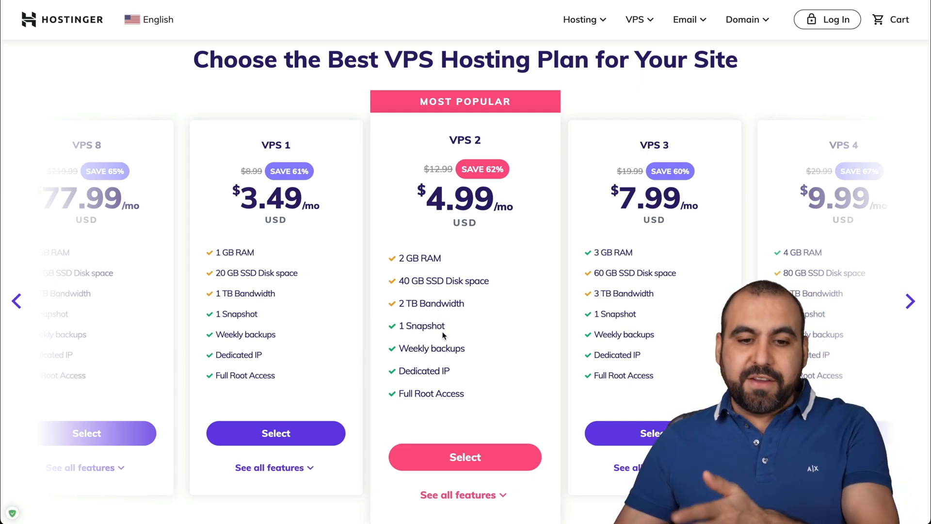
scroll(down, 3)
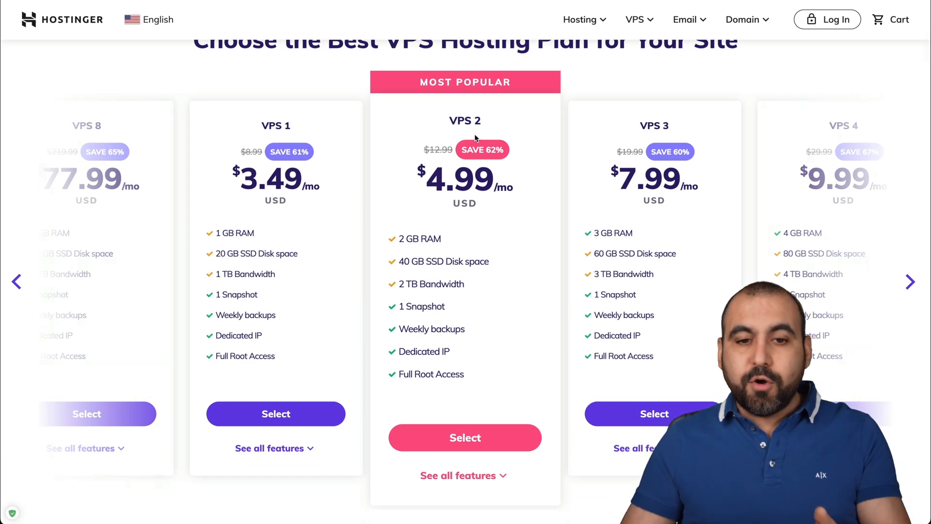
scroll(down, 3)
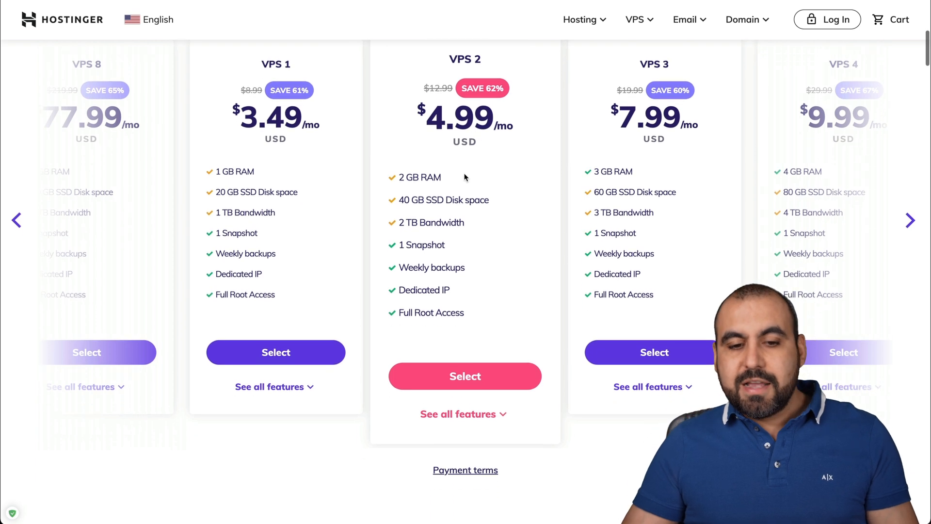
mouse_move(469, 183)
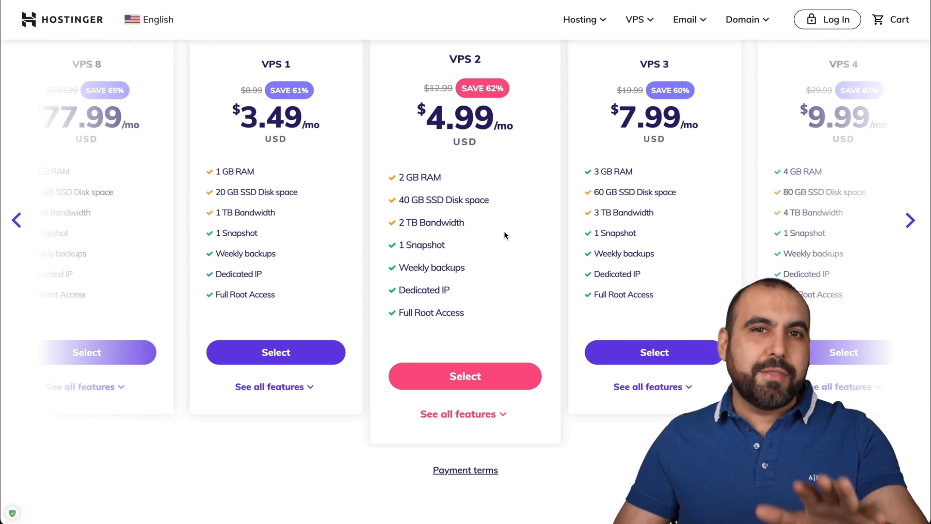
scroll(down, 3)
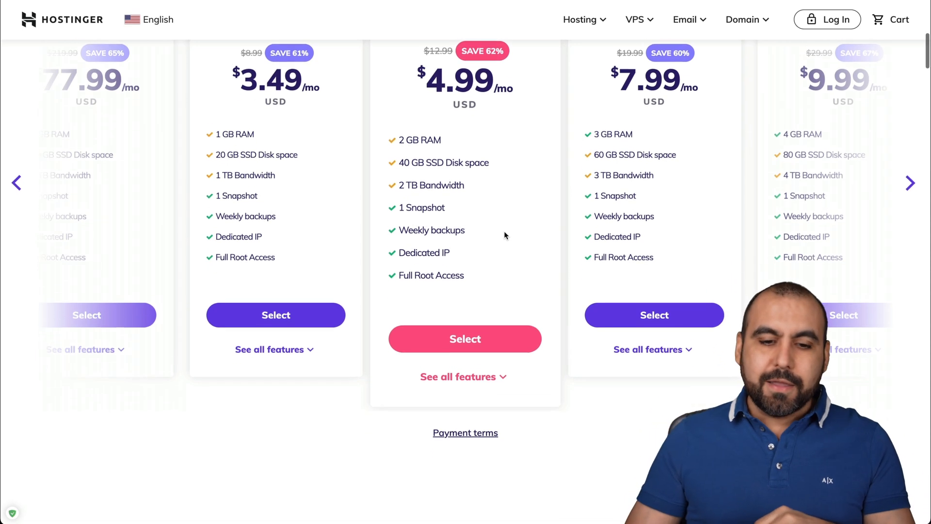
scroll(down, 3)
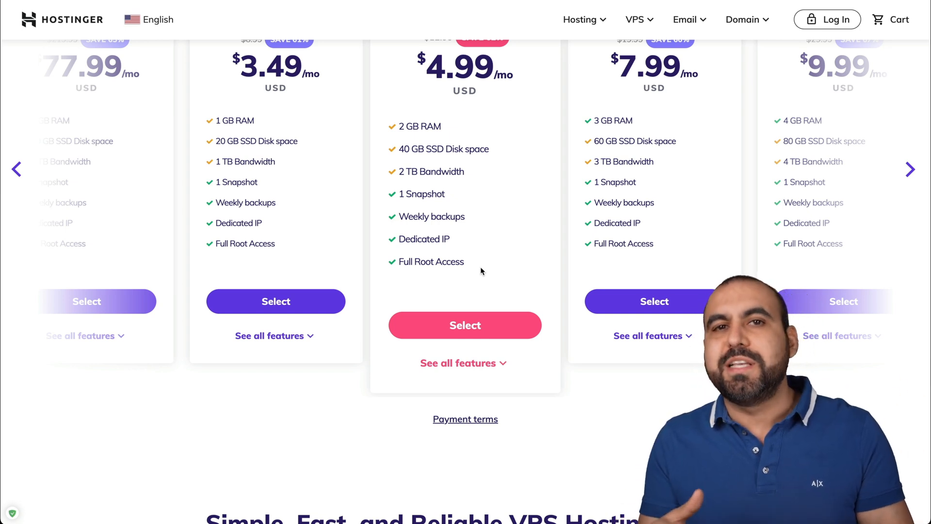
scroll(down, 3)
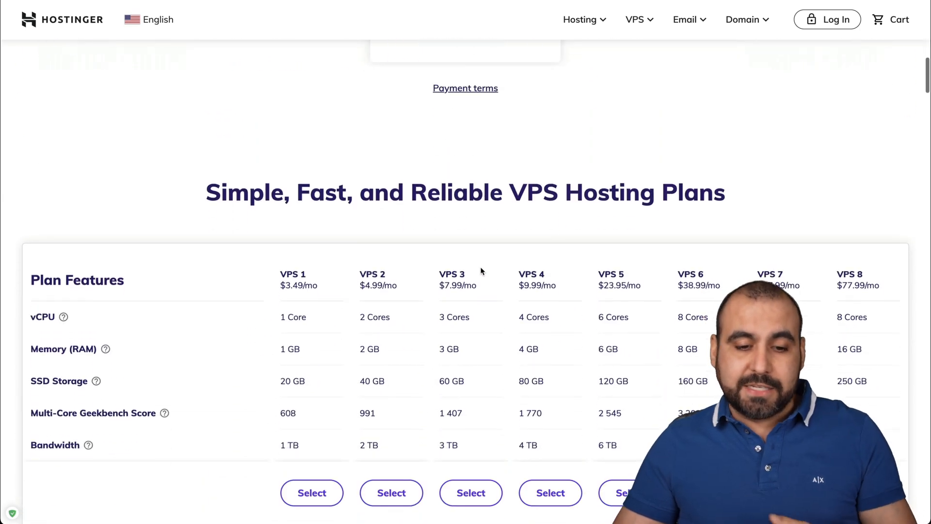
scroll(down, 3)
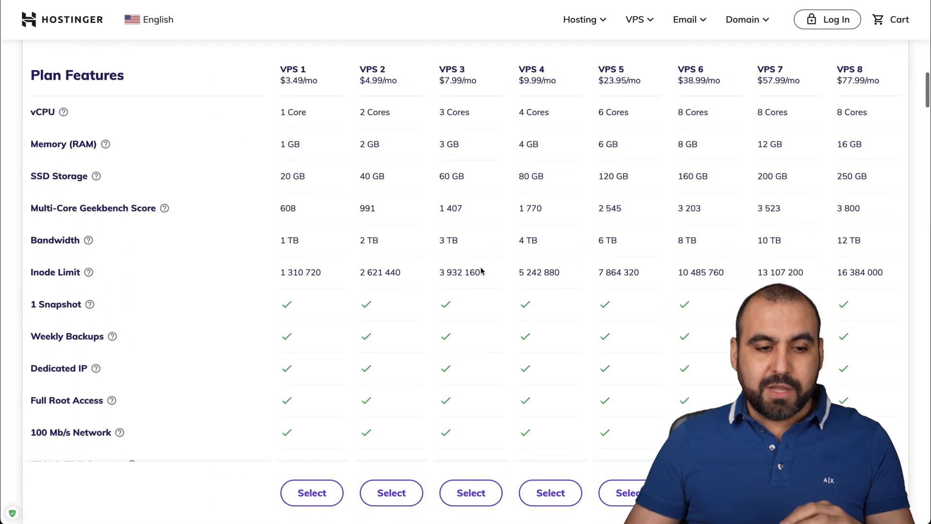
scroll(down, 3)
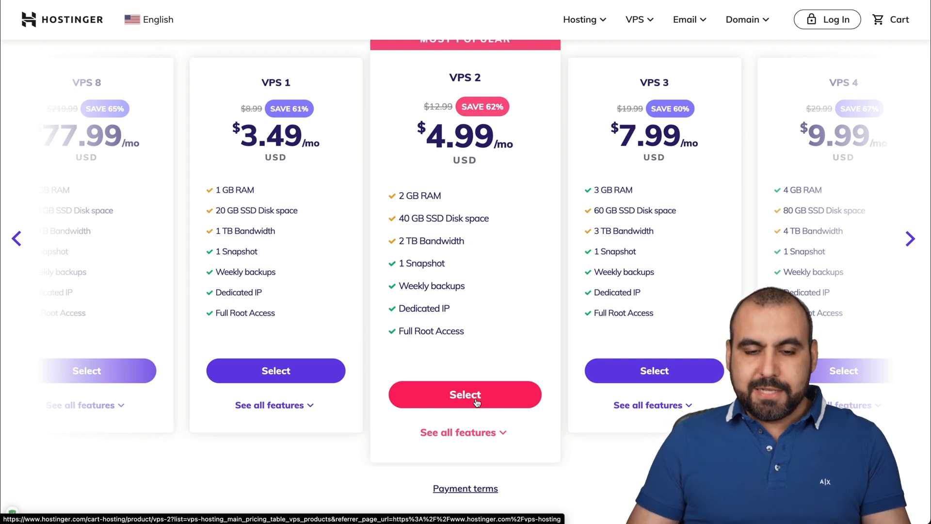
Select the VPS 2 plan and reach the payment section of checkout with the 48-month period.
click(464, 395)
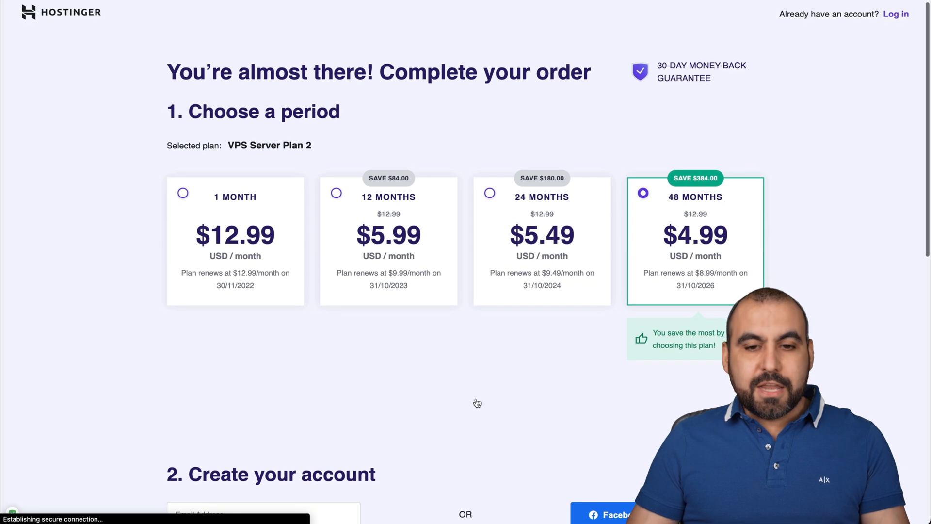
scroll(down, 3)
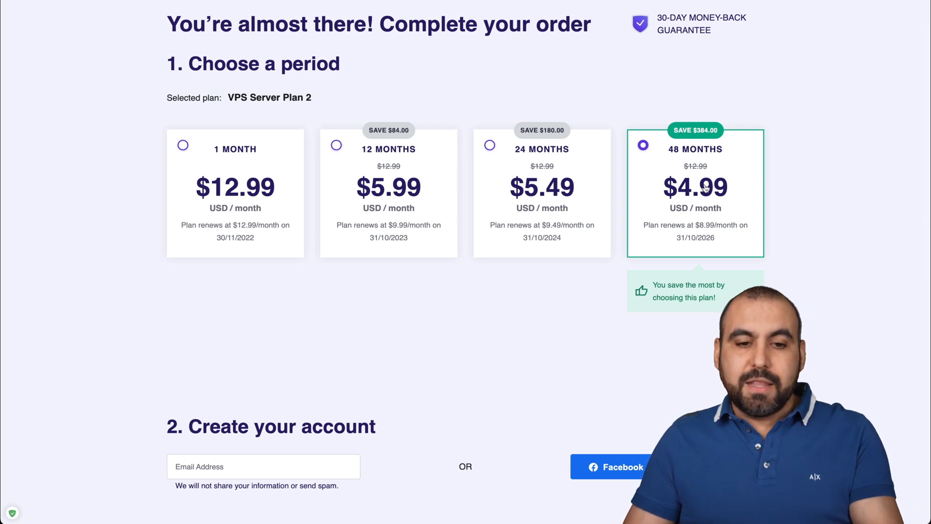
mouse_move(271, 165)
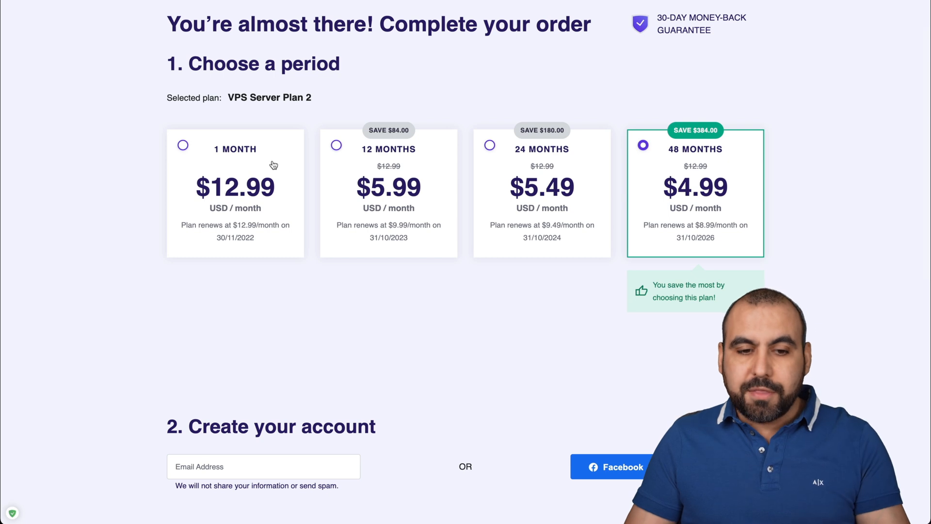
mouse_move(384, 289)
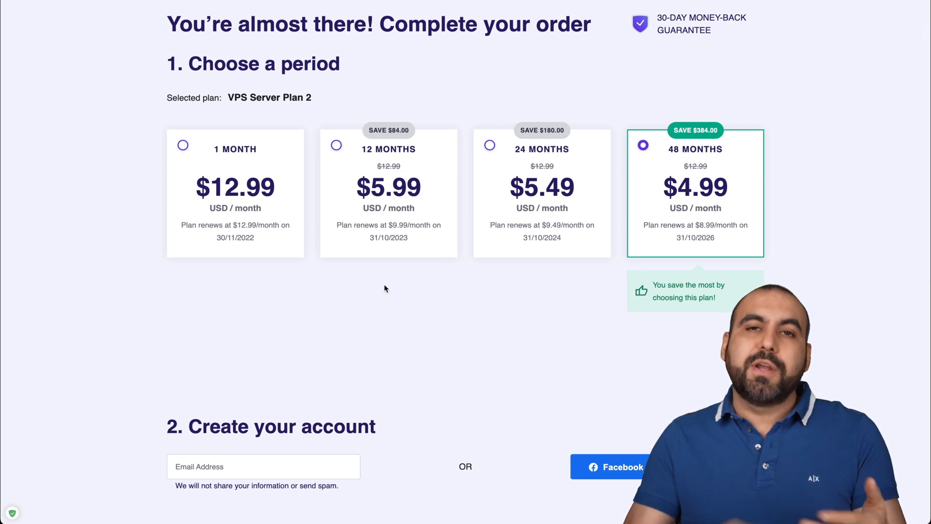
mouse_move(707, 148)
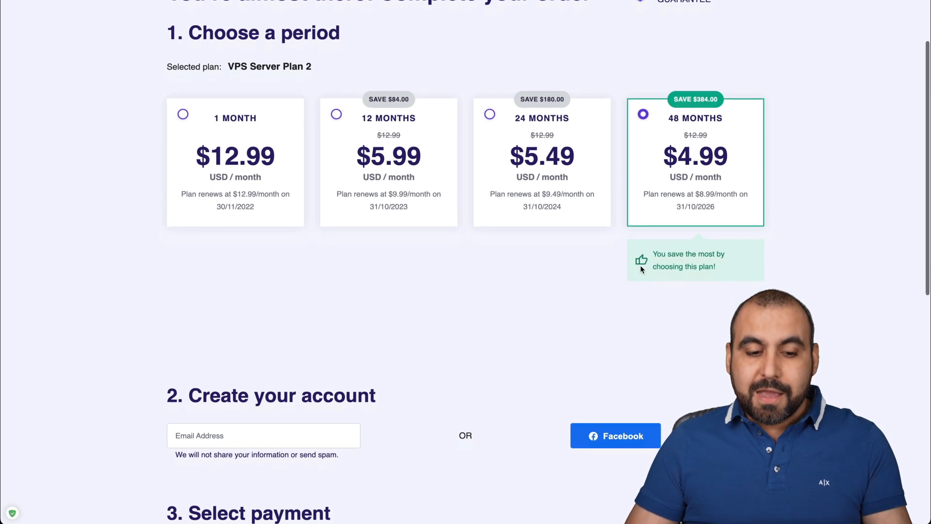
scroll(down, 3)
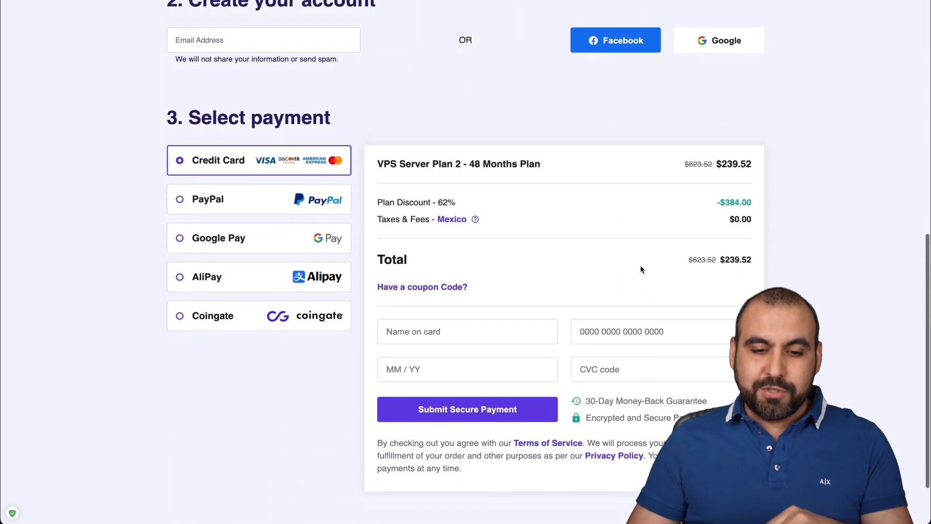
scroll(down, 3)
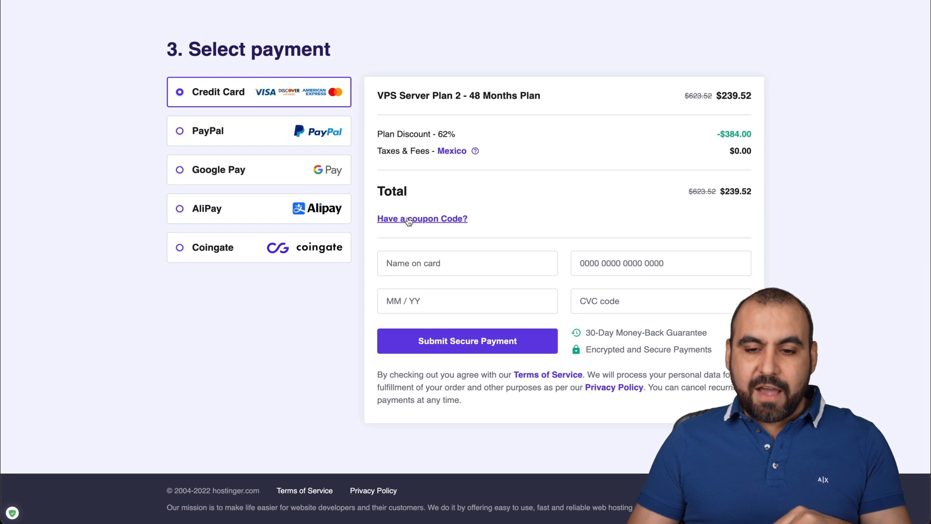
Apply the SAASMASTER coupon code to the VPS order at checkout.
click(422, 218)
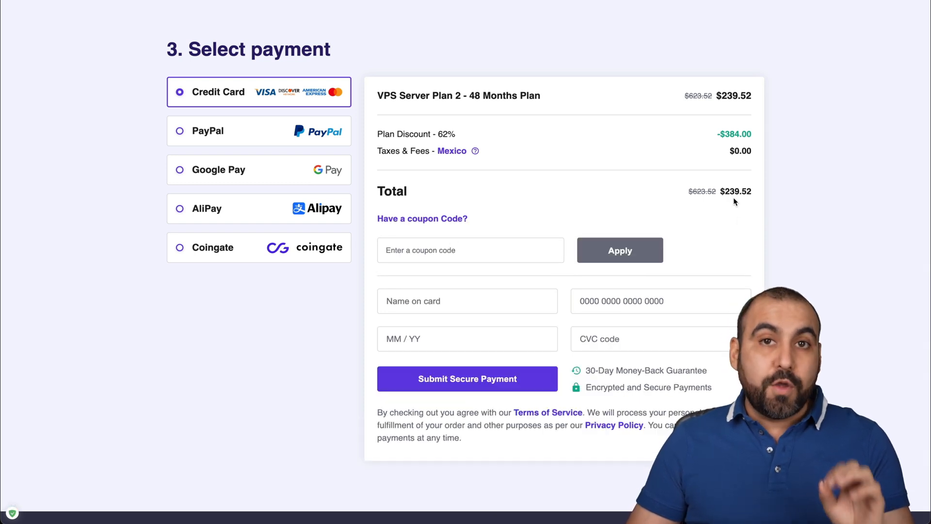
text(SAASMASTER)
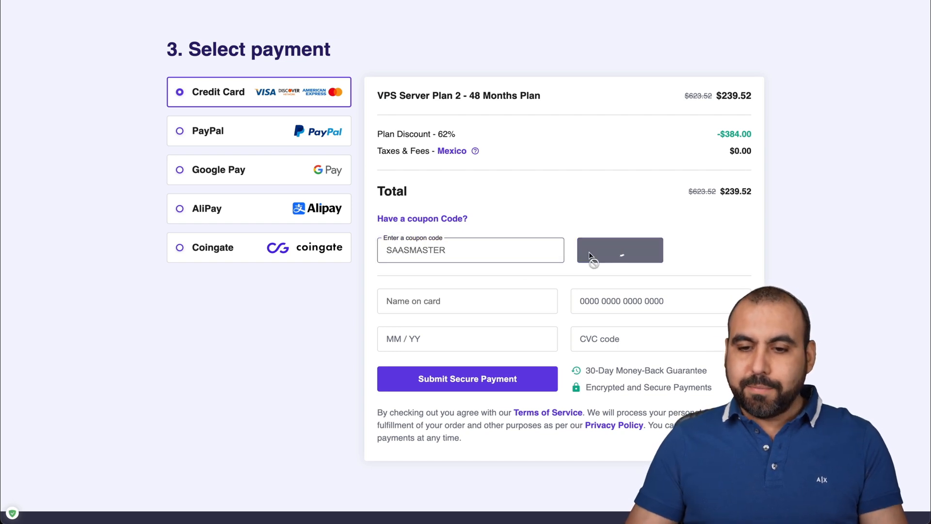
click(619, 250)
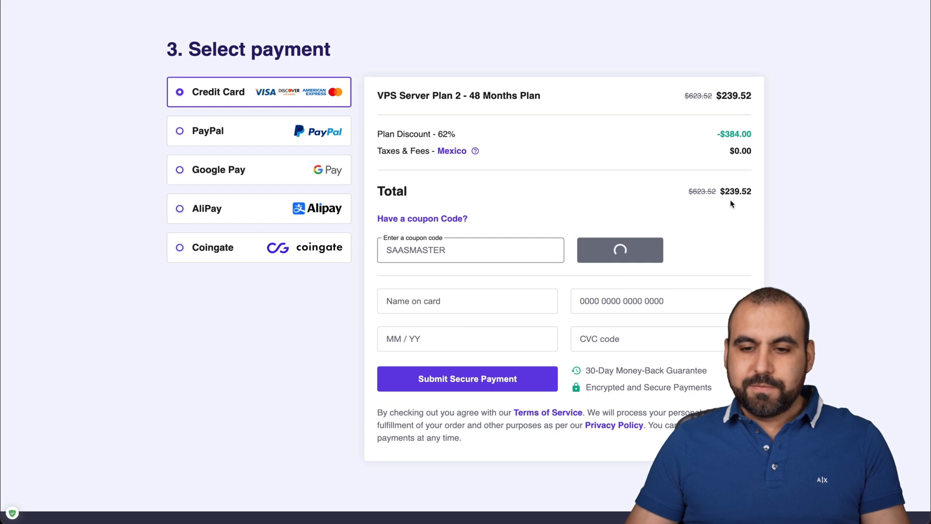
click(619, 249)
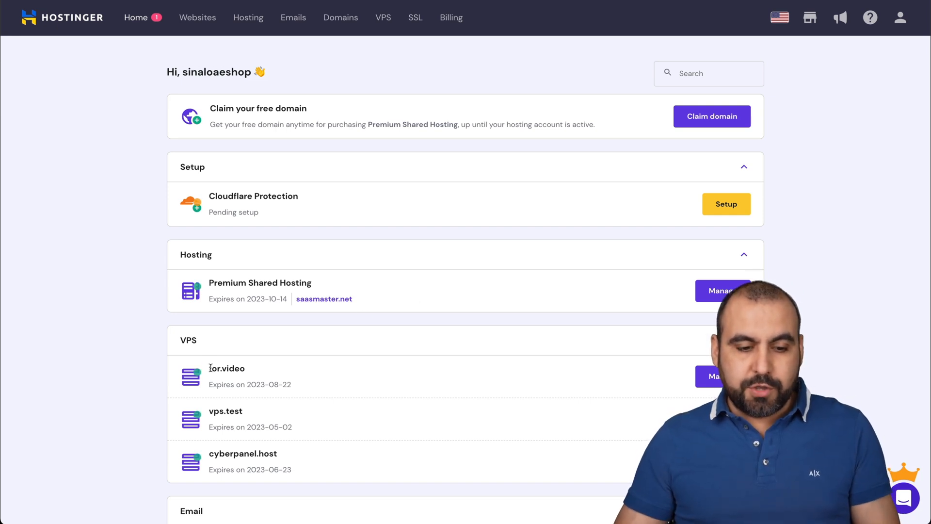
Manage the for.video VPS, showing its overview with IP, status and usage.
click(382, 17)
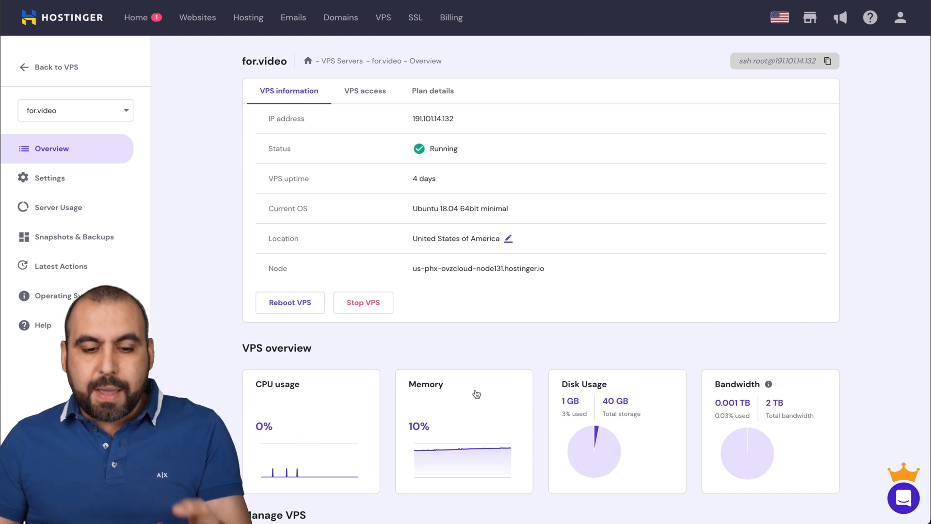
mouse_move(617, 389)
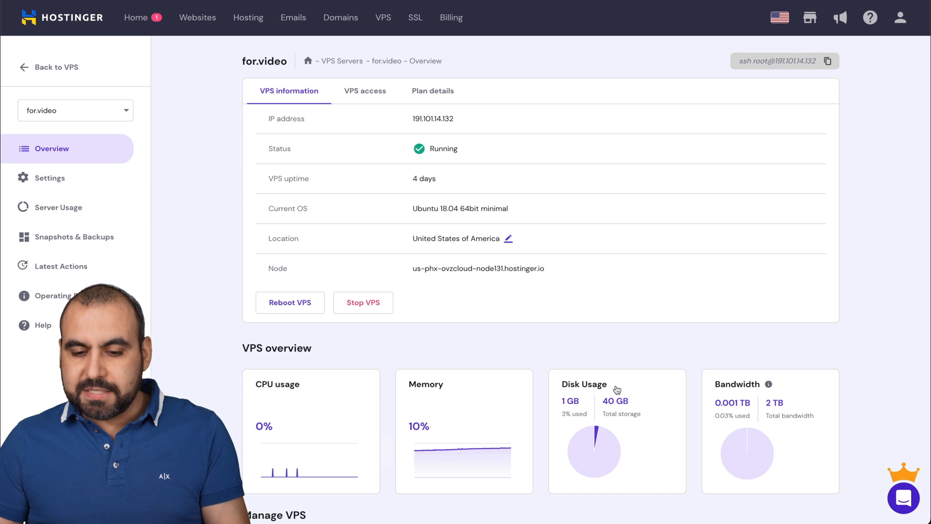
mouse_move(770, 431)
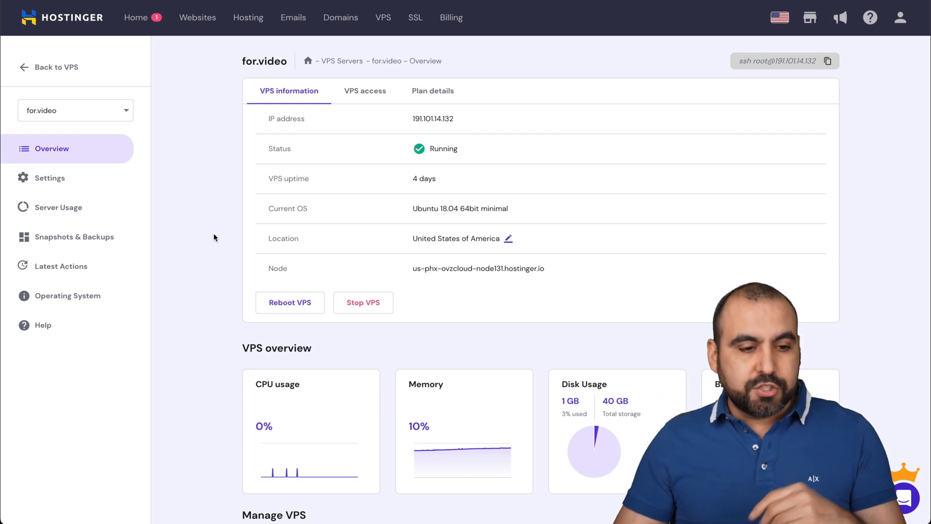
Review the for.video Server Usage charts and return to the VPS overview.
click(59, 207)
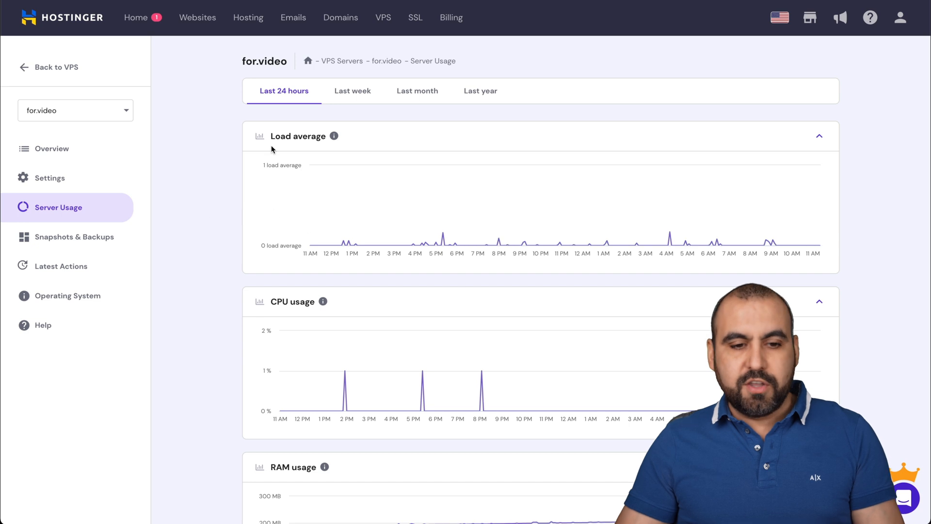
scroll(down, 3)
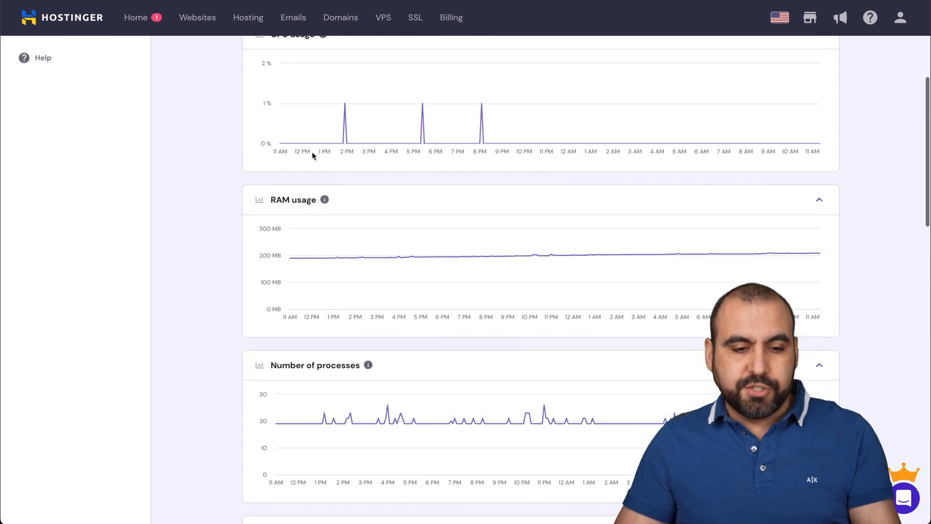
scroll(down, 3)
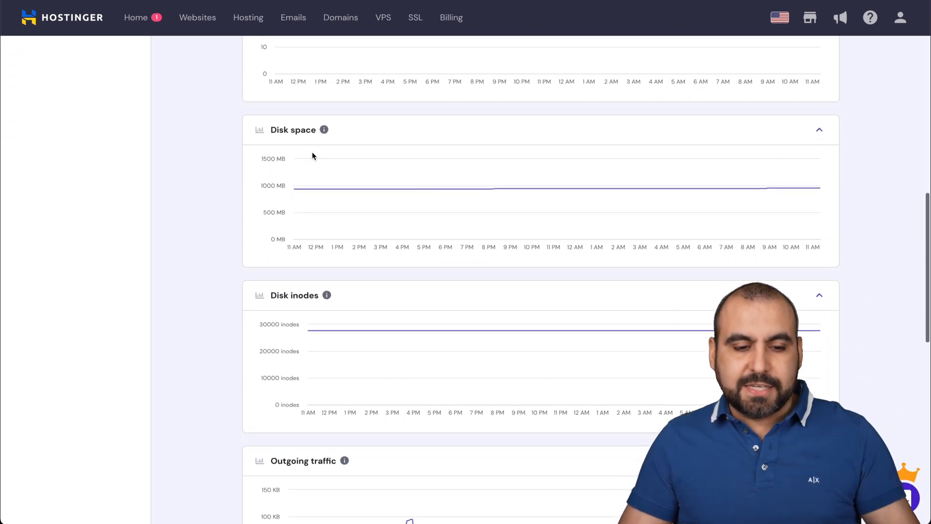
scroll(down, 3)
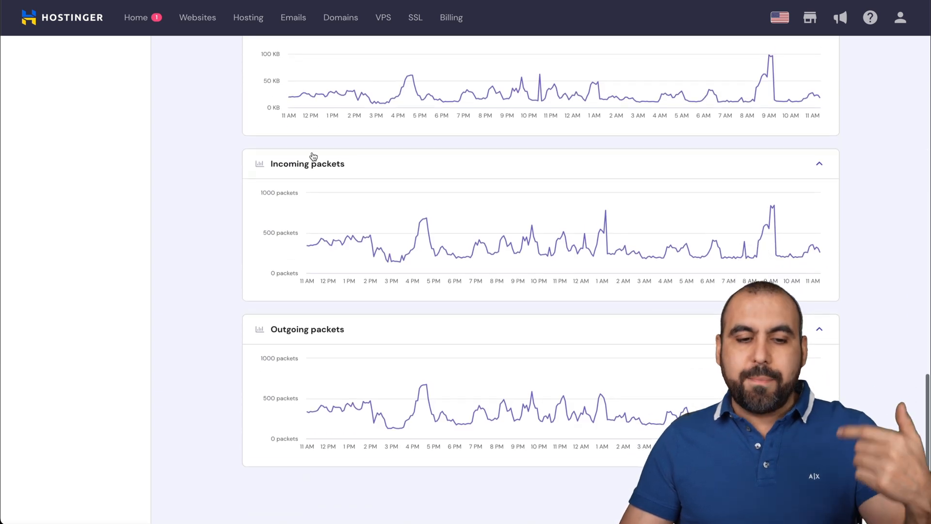
scroll(up, 3)
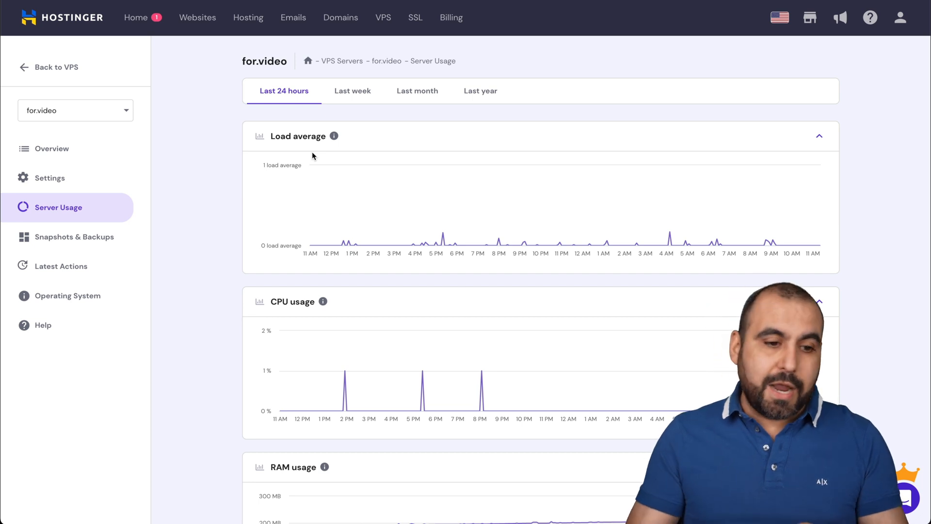
click(52, 147)
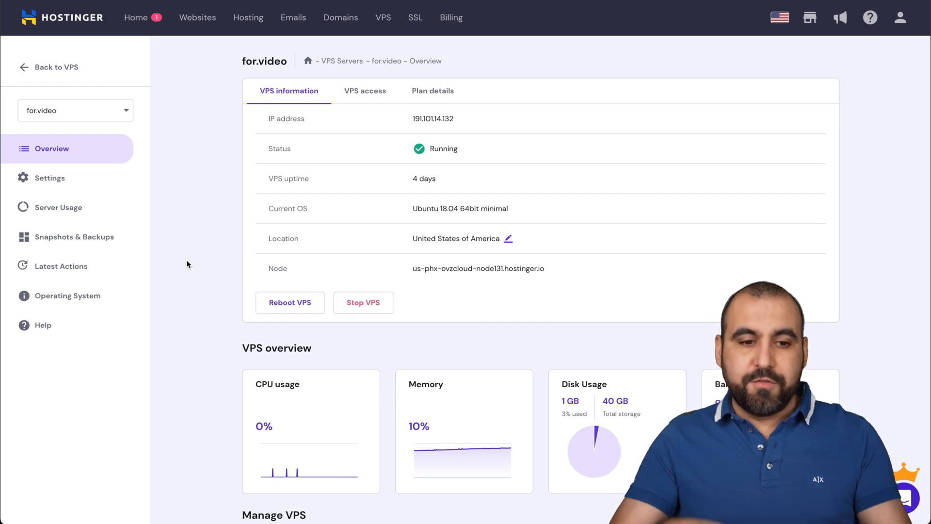
mouse_move(334, 234)
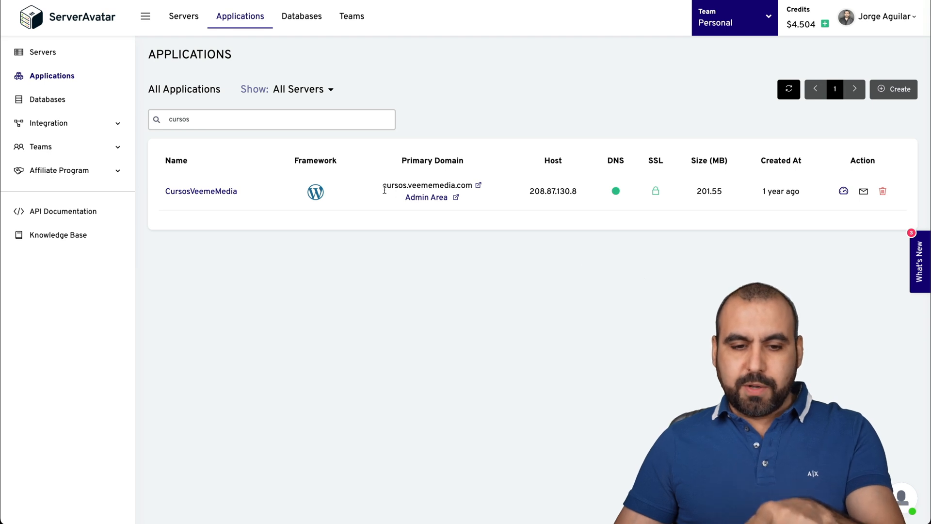
mouse_move(471, 187)
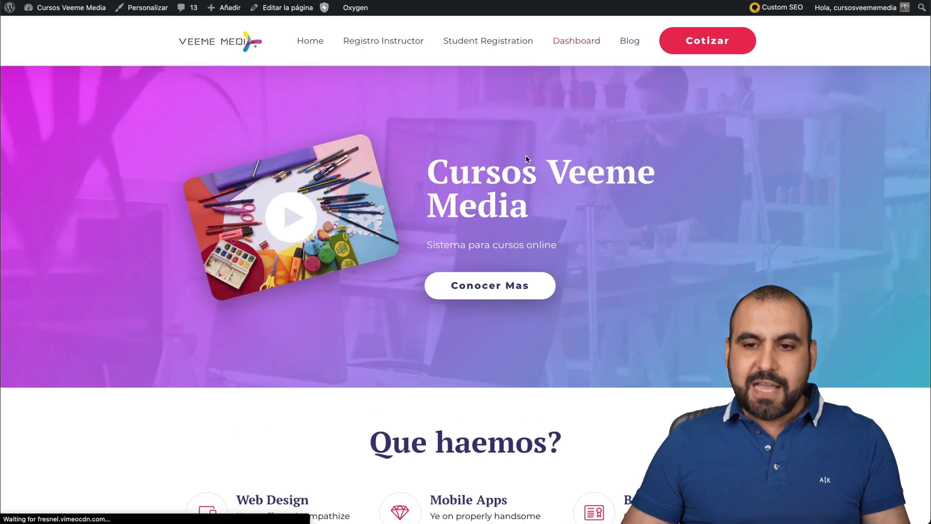
Review the Cursos Veeme Media WordPress plugins, then switch to ServerAvatar's Video Server team.
click(575, 41)
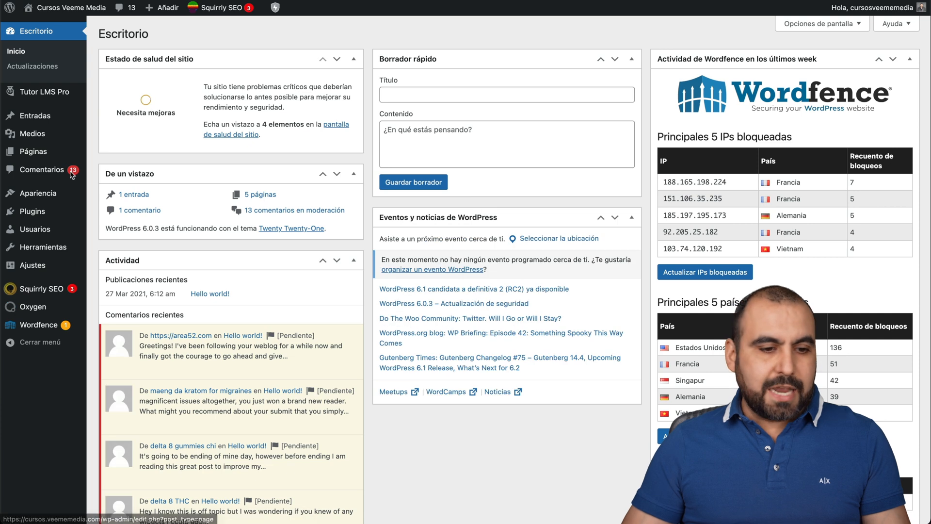
click(32, 210)
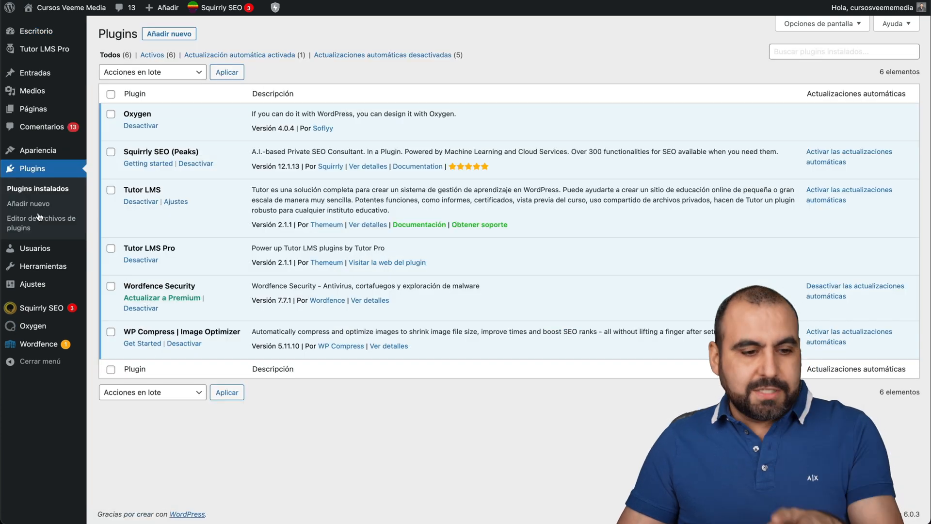
mouse_move(225, 137)
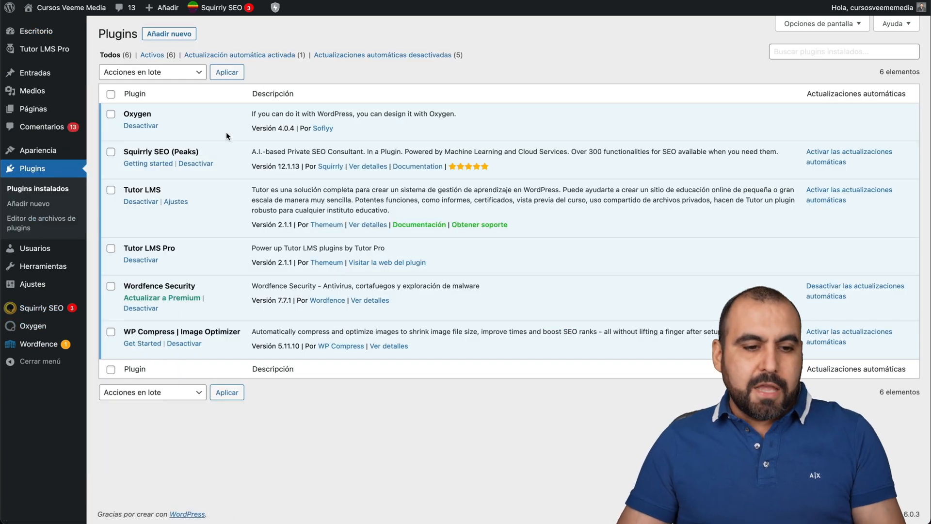
mouse_move(192, 275)
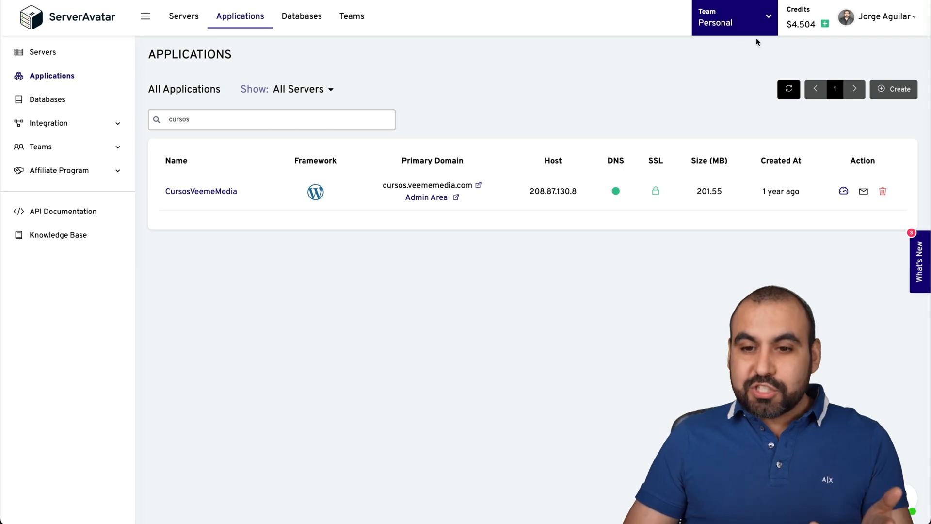
click(734, 17)
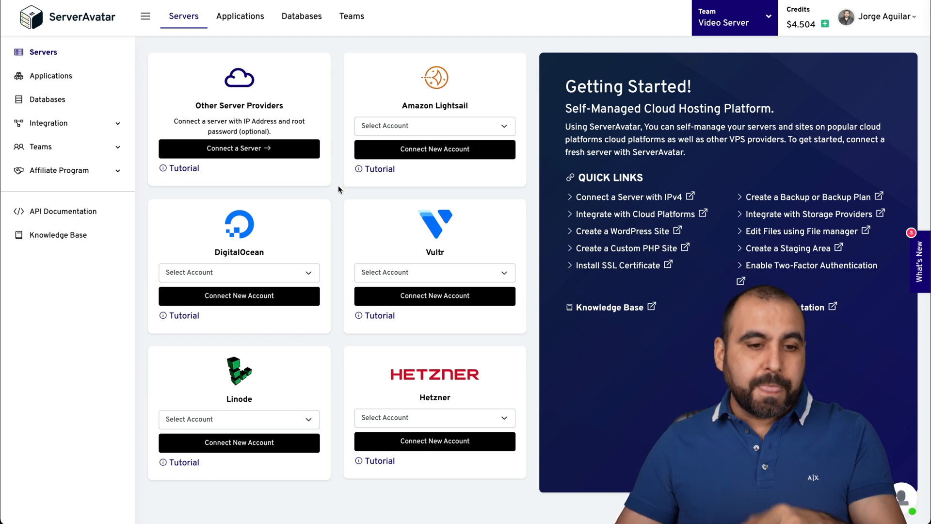
mouse_move(291, 176)
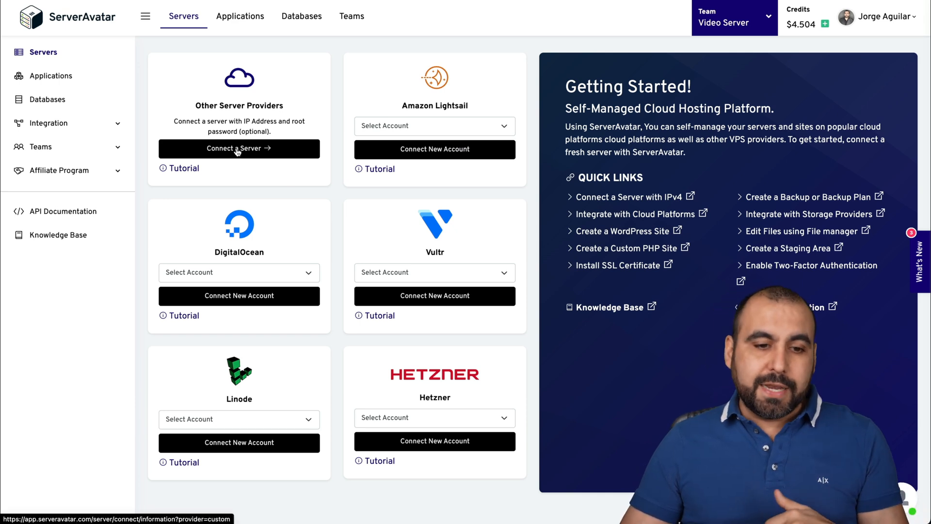
Start connecting a server named 'For video' with the OLS Stack running OpenLiteSpeed.
click(238, 148)
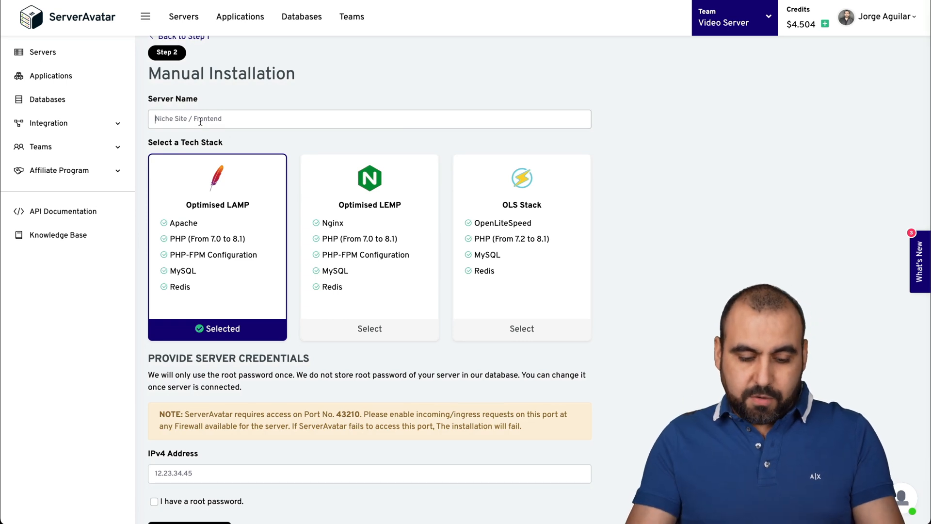
text(For video)
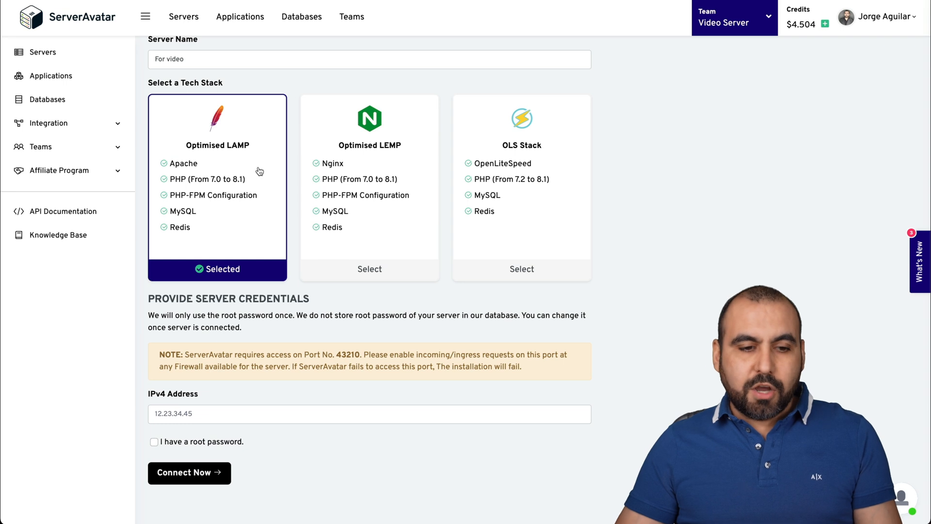
mouse_move(405, 161)
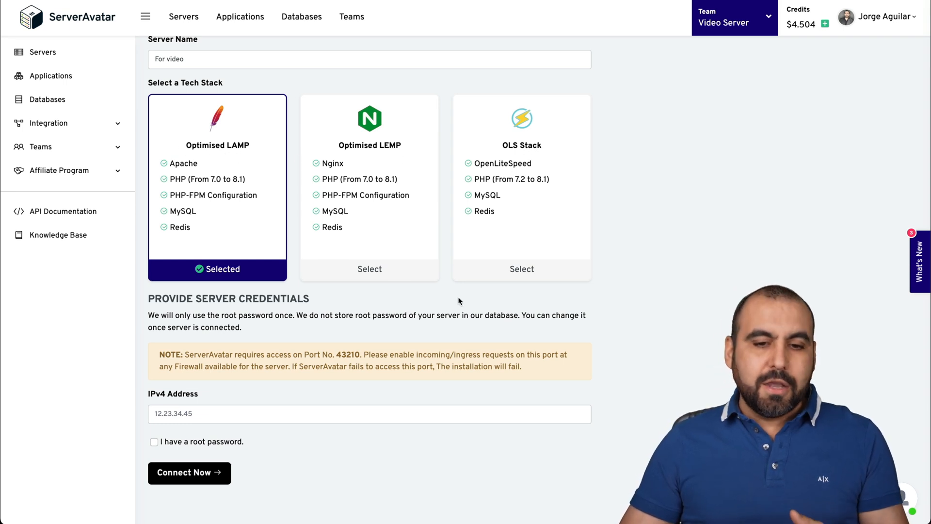
click(521, 268)
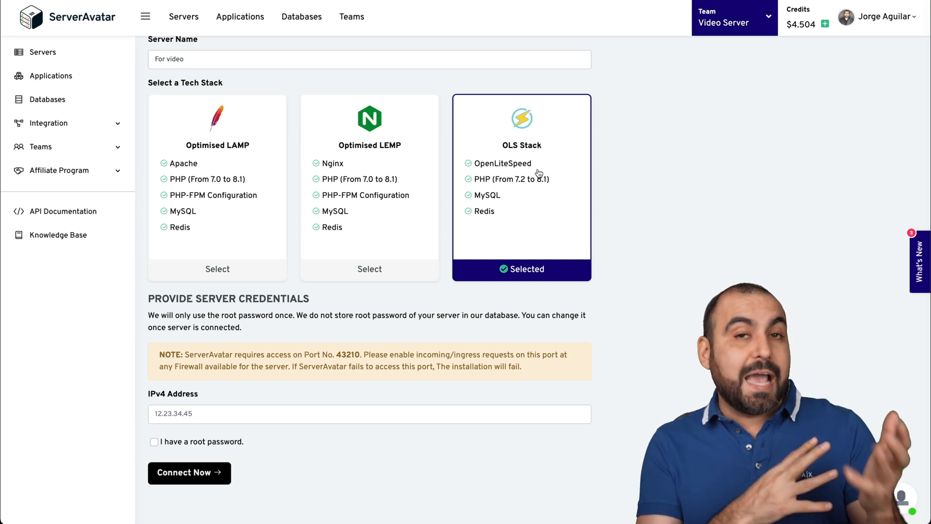
mouse_move(221, 150)
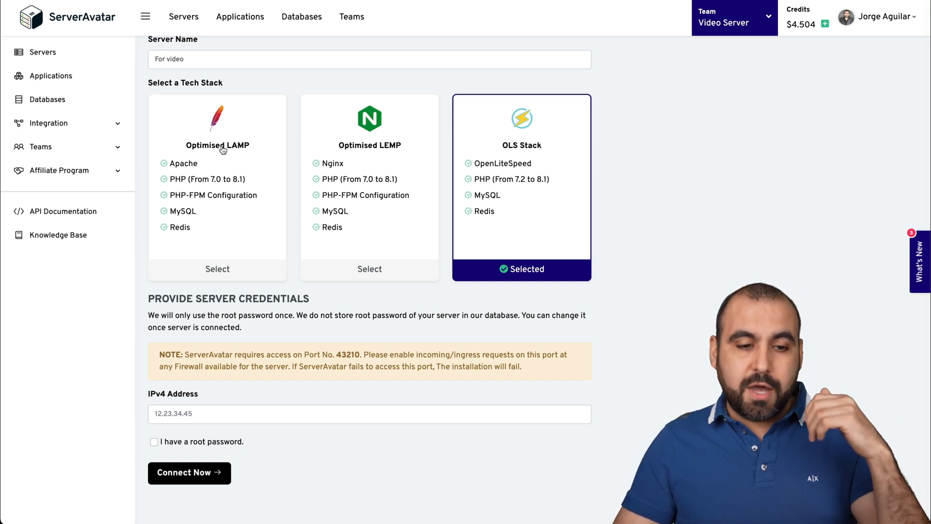
mouse_move(547, 196)
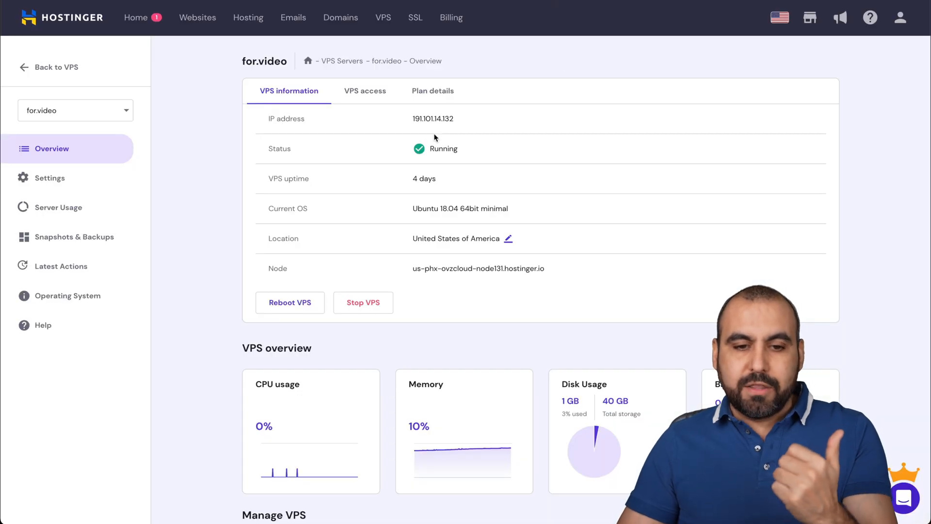
Supply the VPS IP address and root password and submit the connection with Connect Now.
double_click(432, 118)
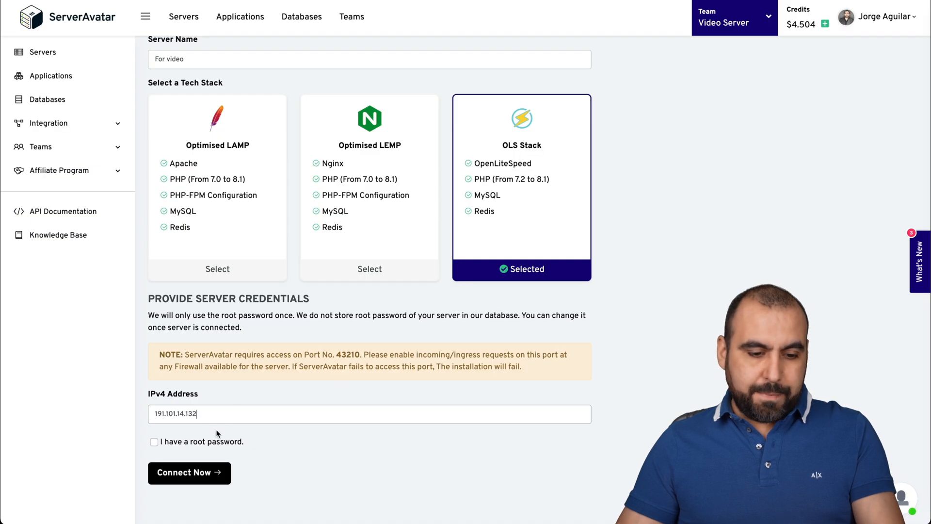
click(154, 441)
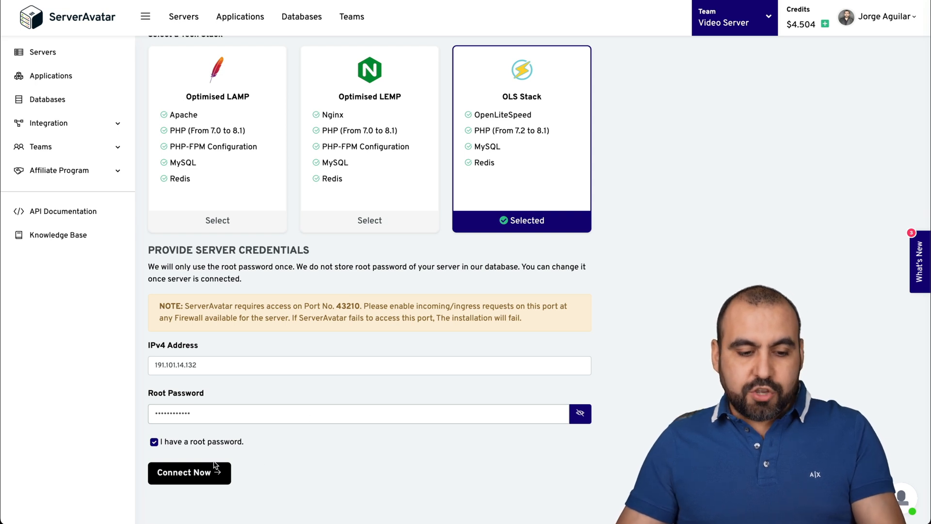
click(189, 472)
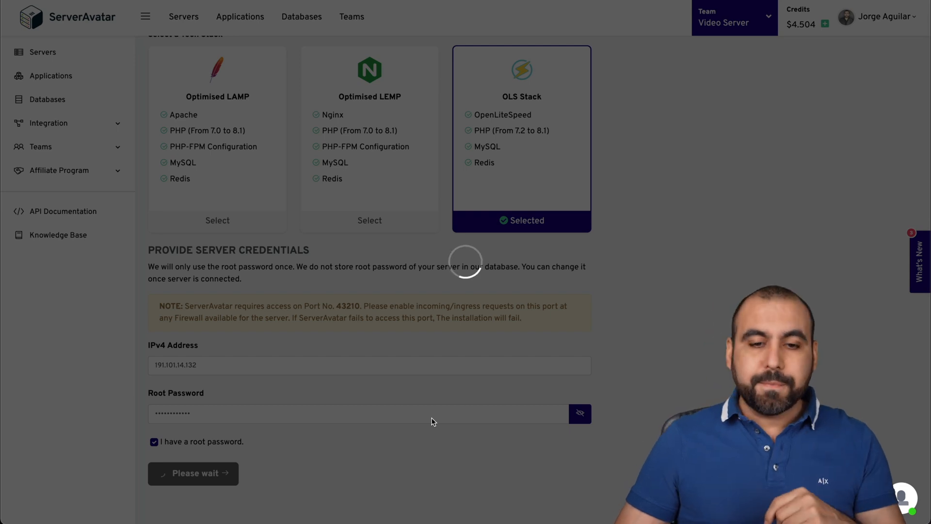
Let ServerAvatar install and configure packages for the For video server.
click(192, 473)
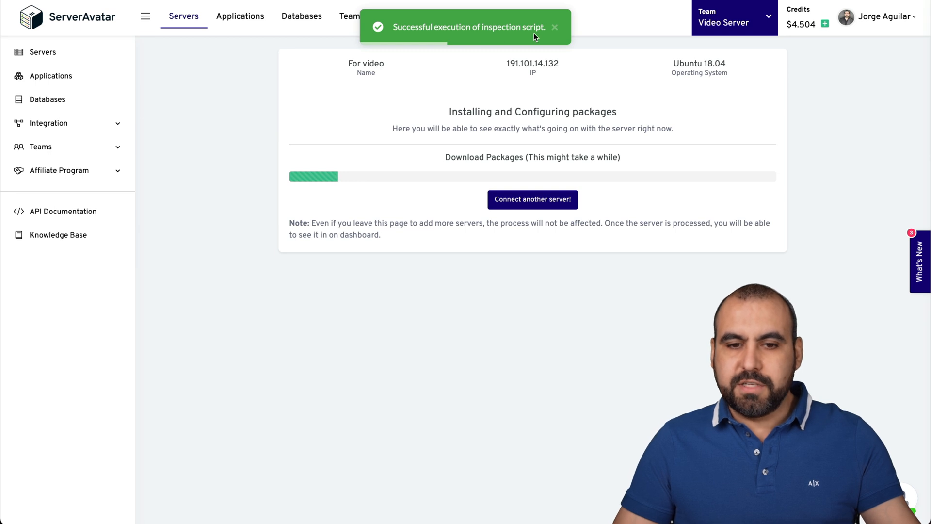
mouse_move(409, 301)
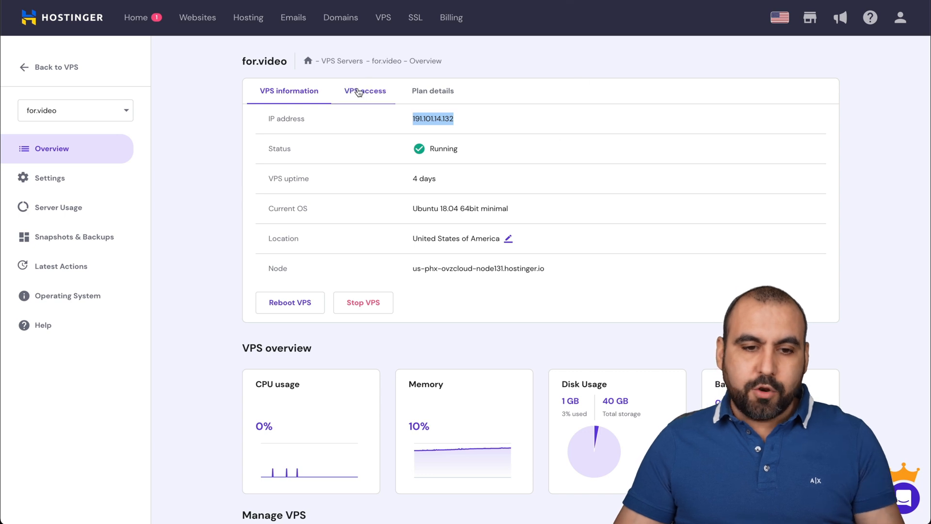
Show the VPS SSH access details: IP, root username, port 22 and terminal command.
click(364, 91)
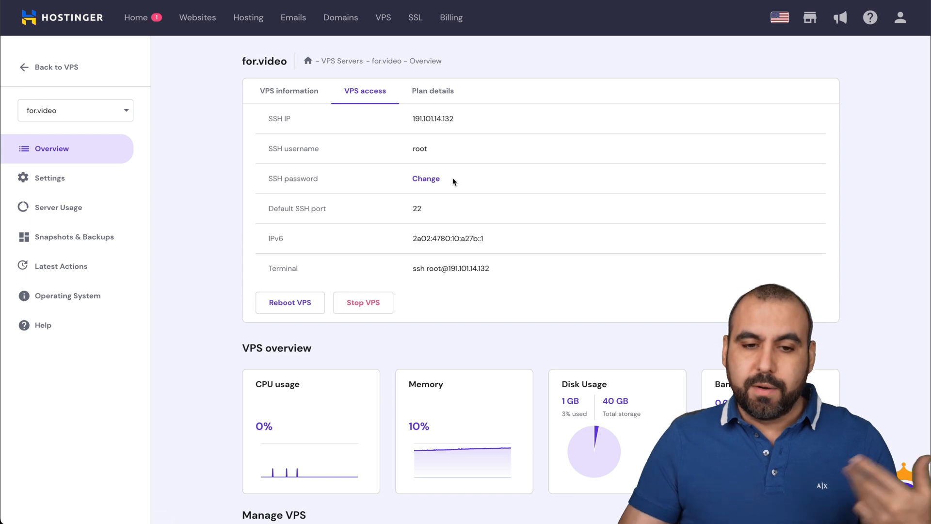
click(289, 91)
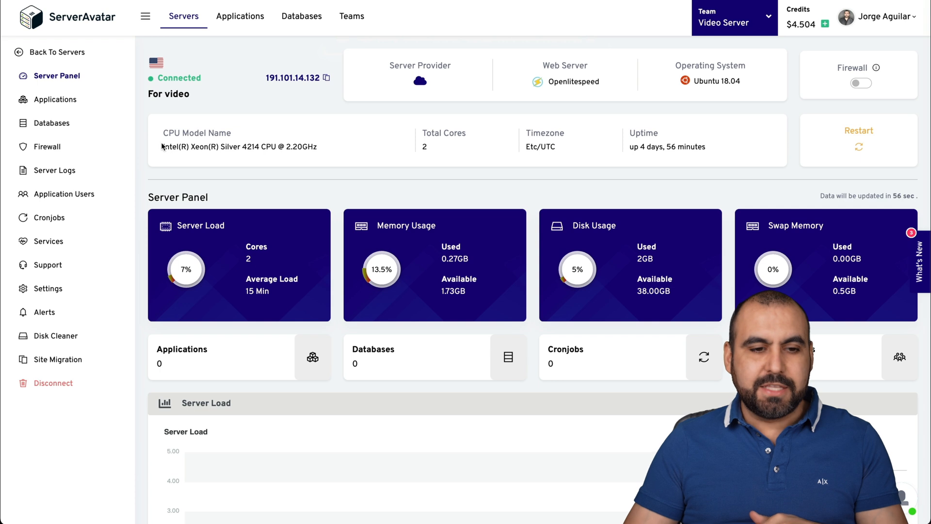
mouse_move(395, 165)
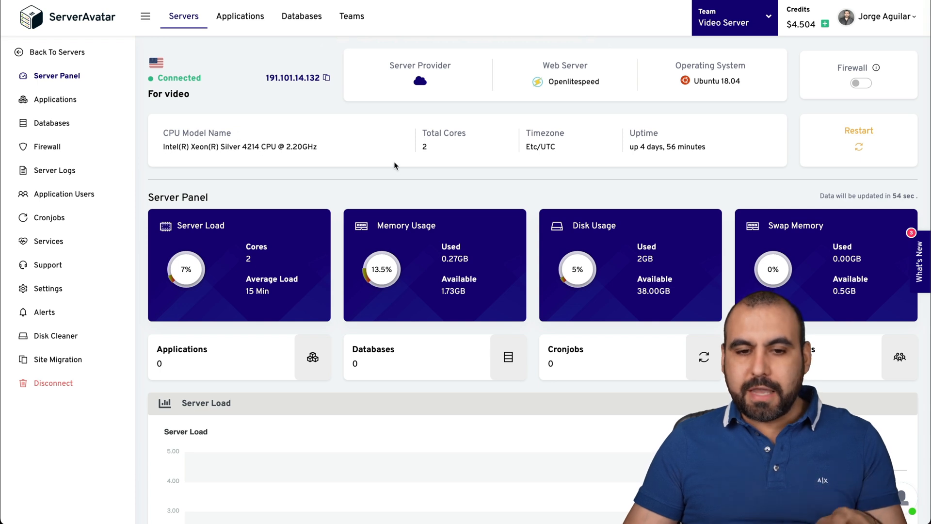
mouse_move(666, 157)
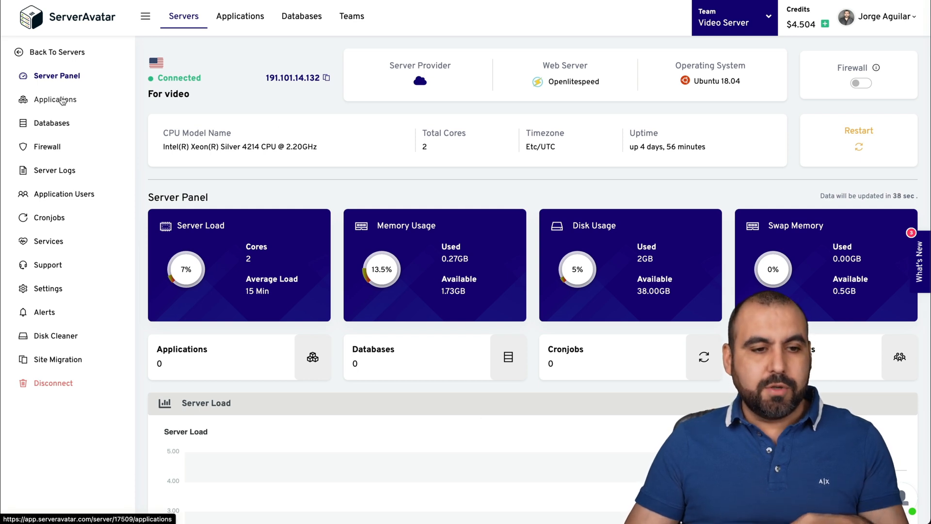
Start a new application named 'test' on the test.com domain.
click(56, 98)
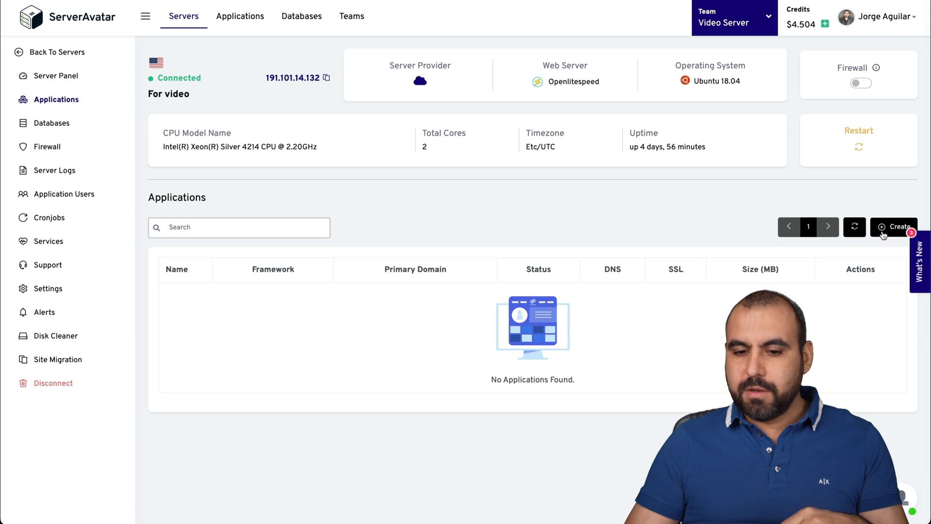
click(893, 227)
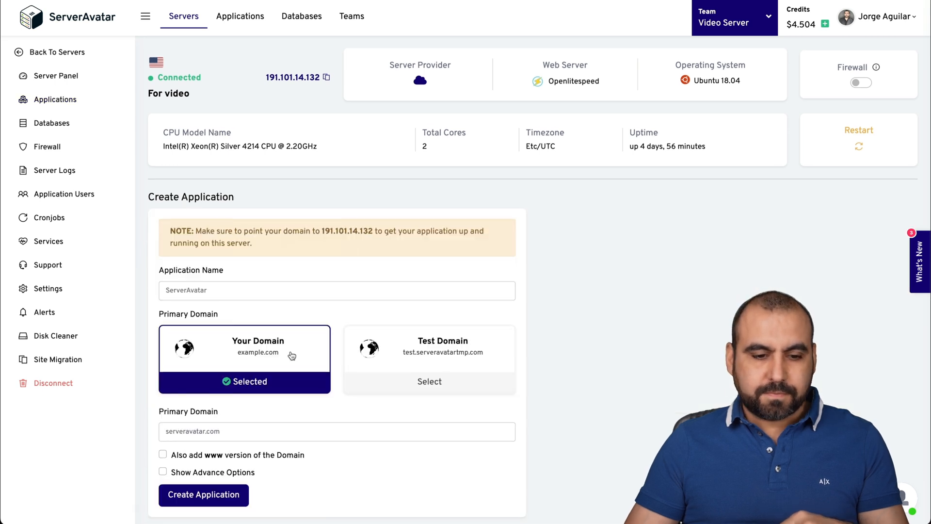
text(test)
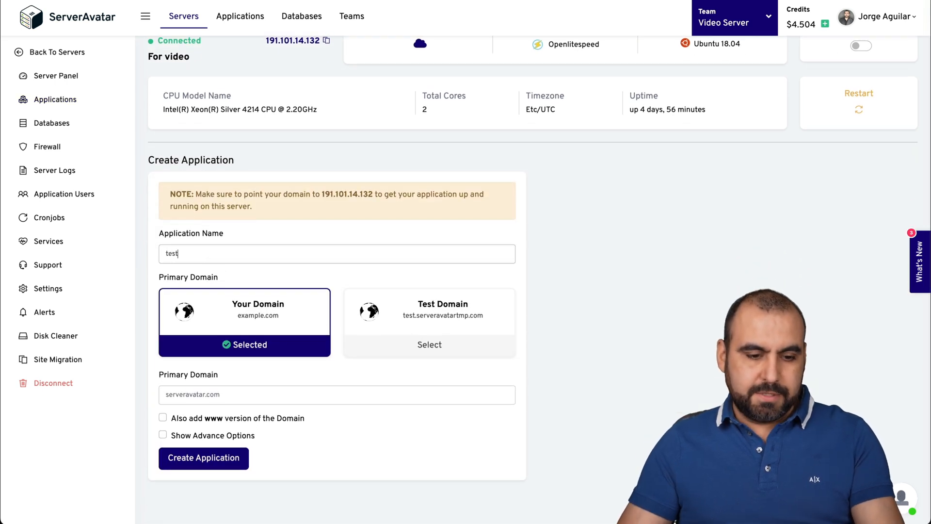
text(test.com)
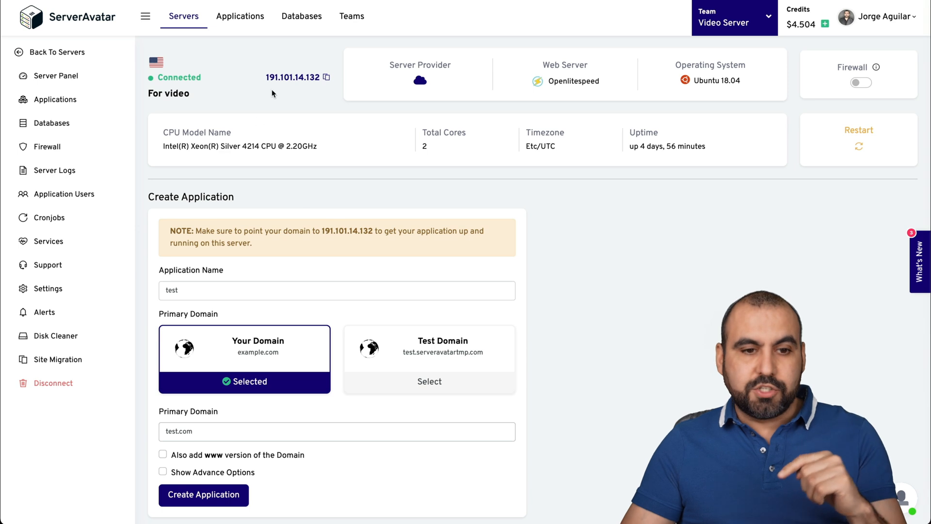
Choose PHP 8.1 under advanced options and create the application.
scroll(down, 3)
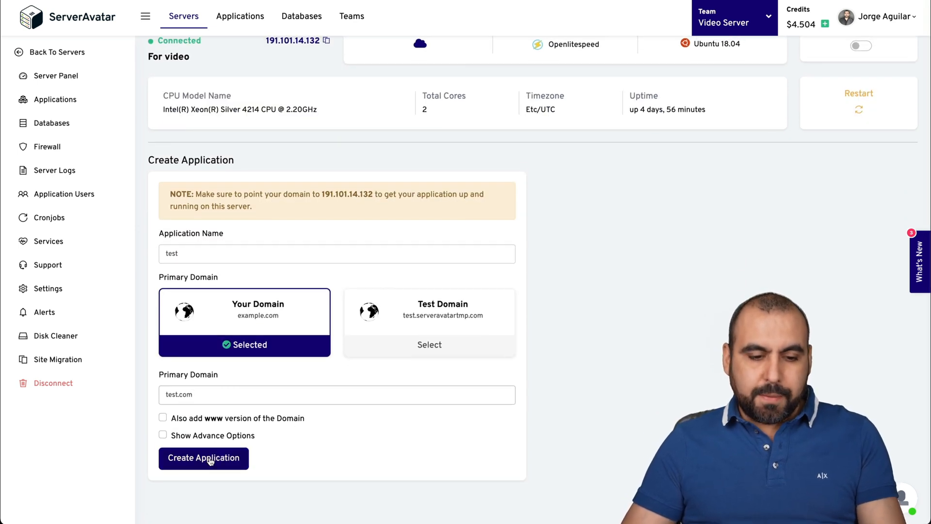
click(162, 434)
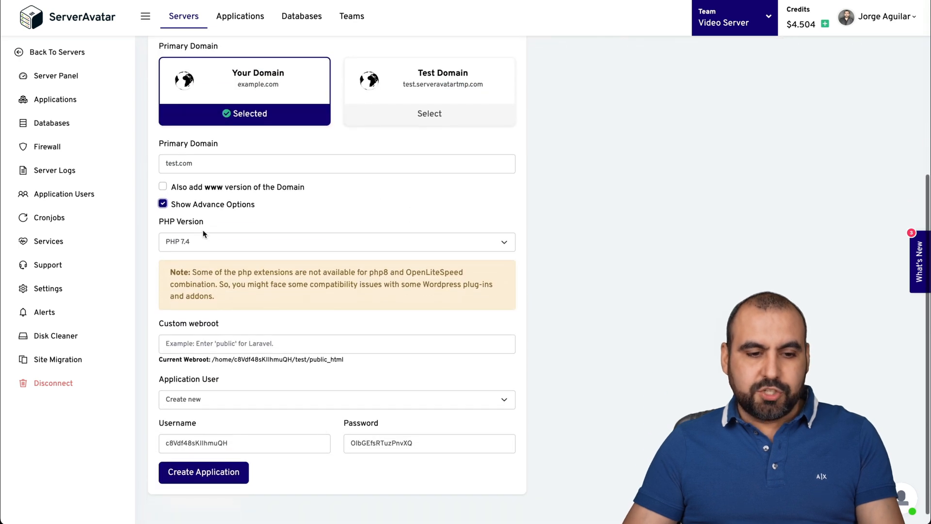
click(336, 241)
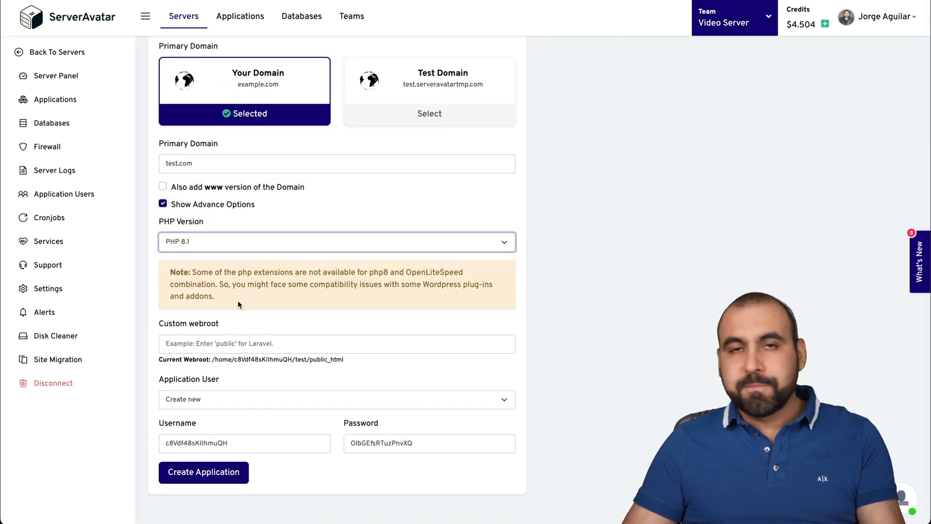
mouse_move(126, 416)
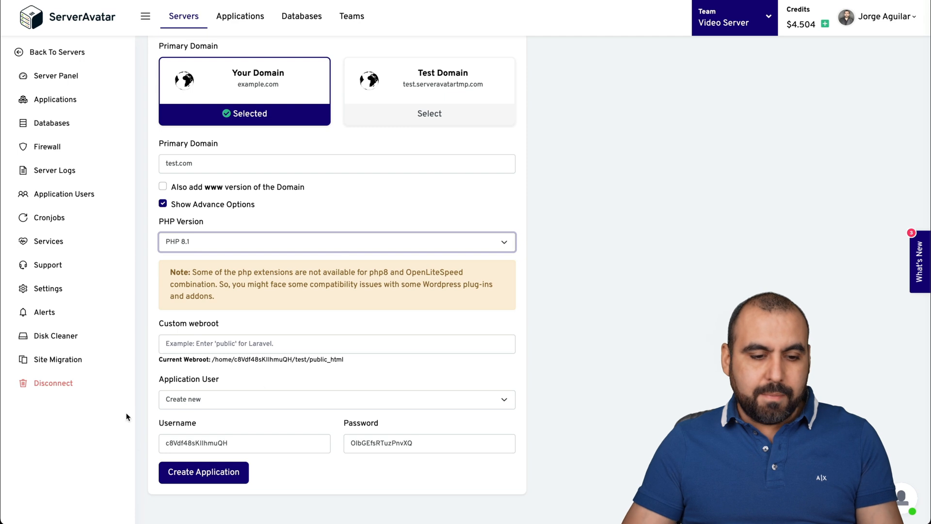
click(203, 473)
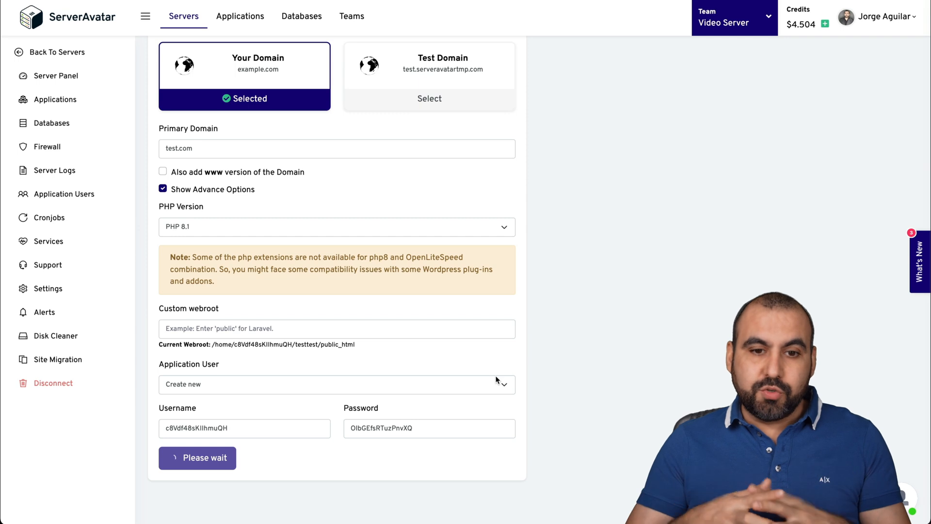
Open the testtest application to see its dashboard with test.com as primary domain.
click(197, 456)
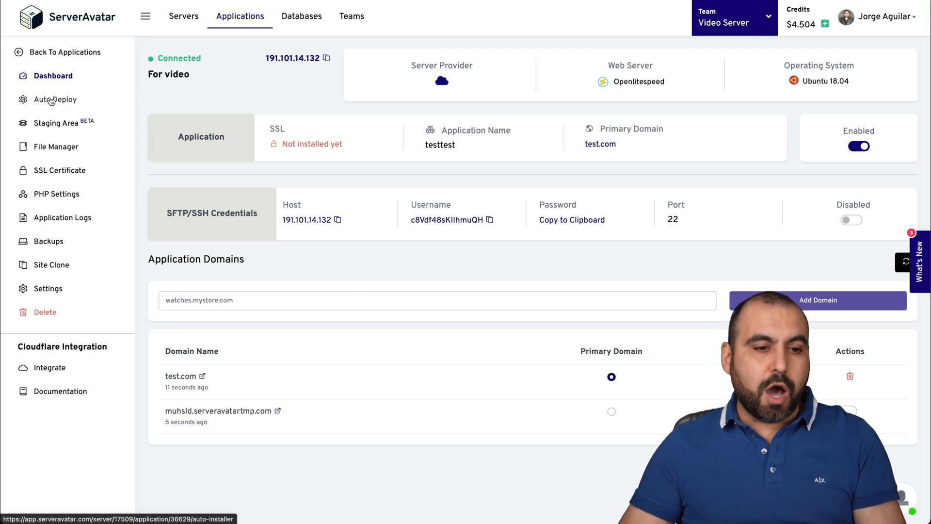
click(60, 99)
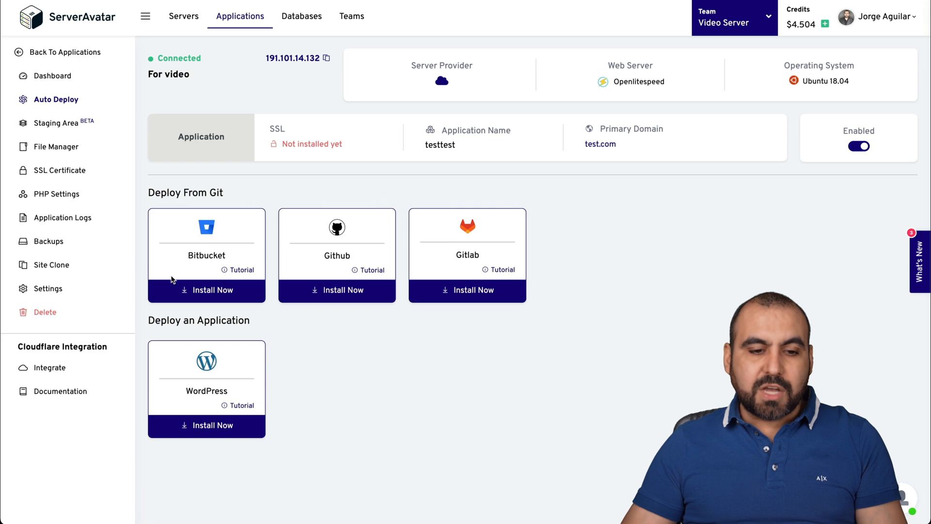
click(206, 425)
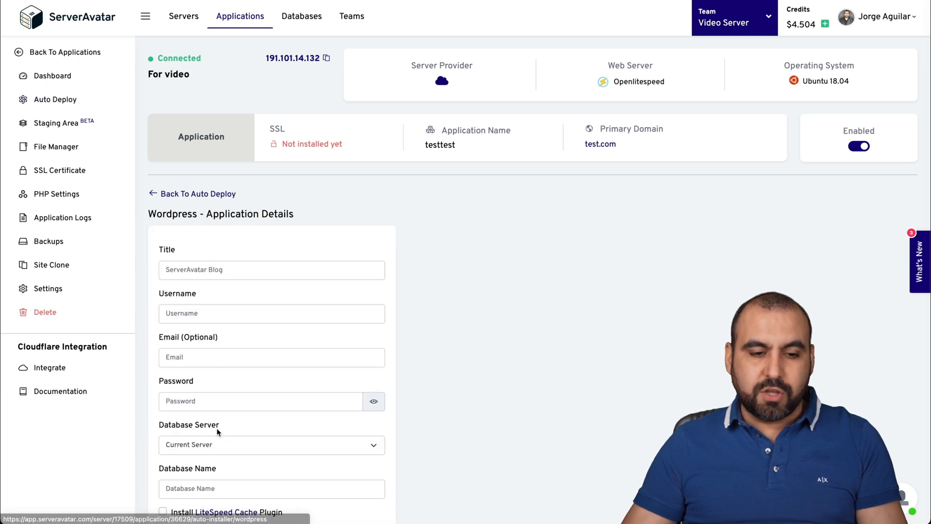
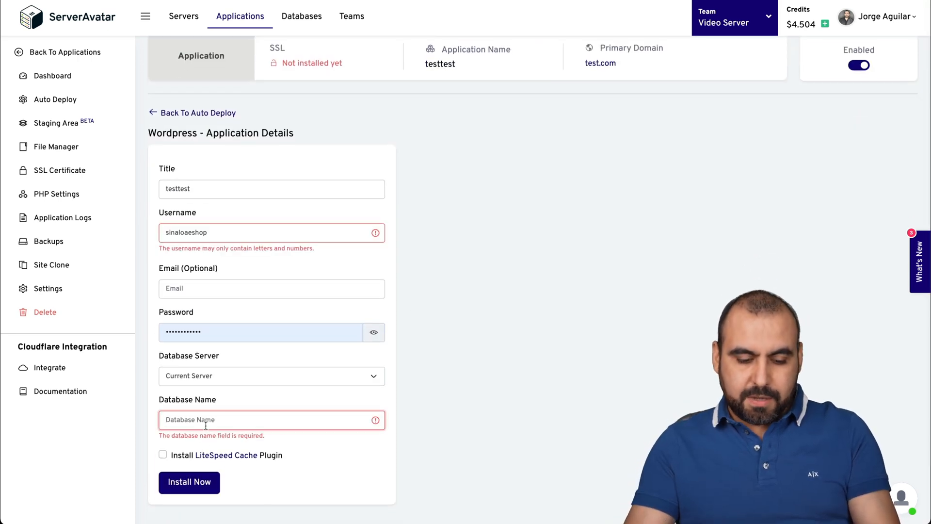
click(189, 482)
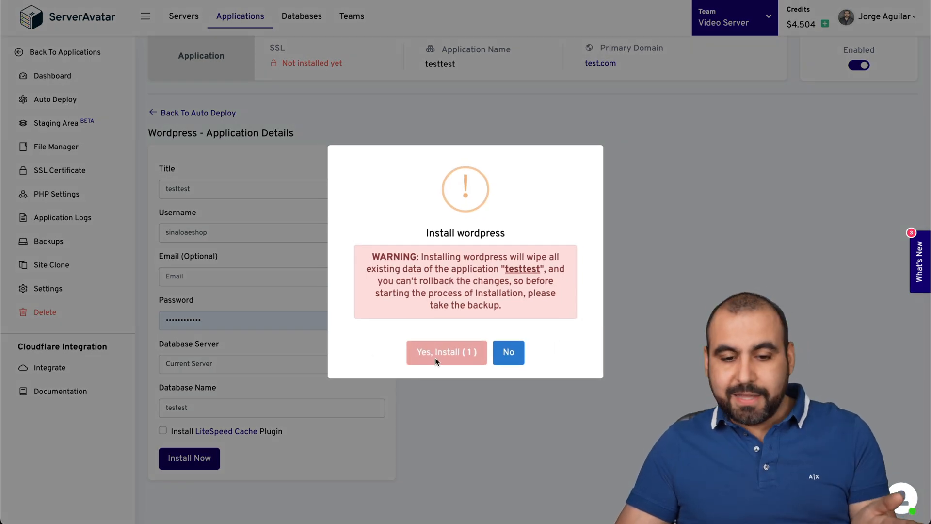
click(446, 351)
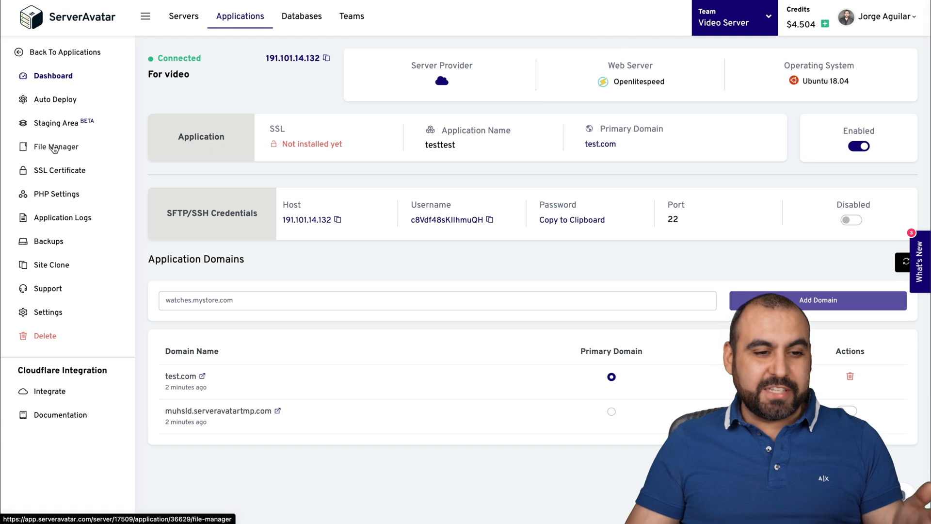
Browse the application's public_html folder in File Manager to confirm the WordPress files.
click(57, 146)
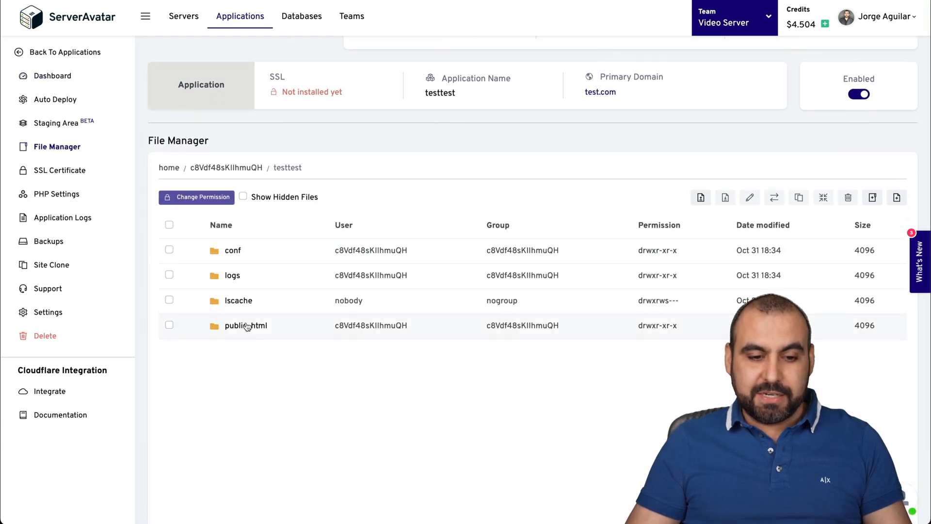
double_click(245, 324)
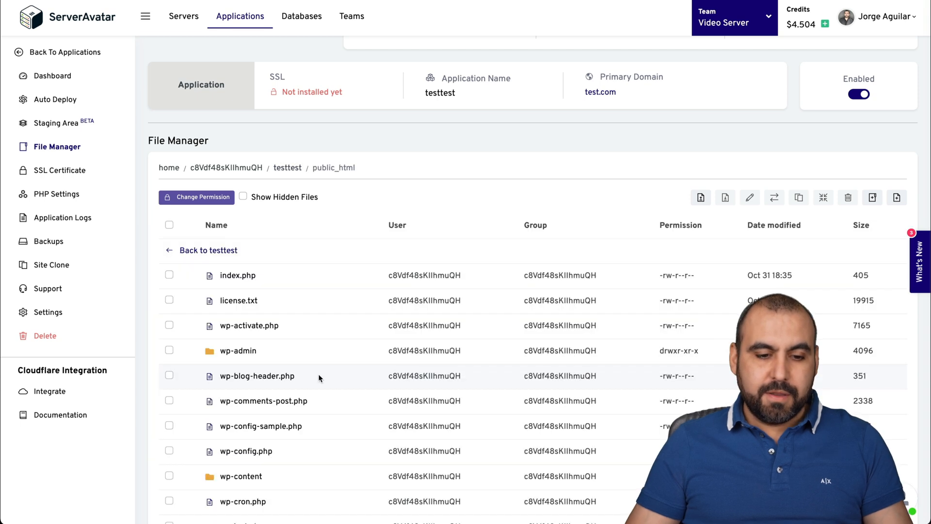
scroll(down, 3)
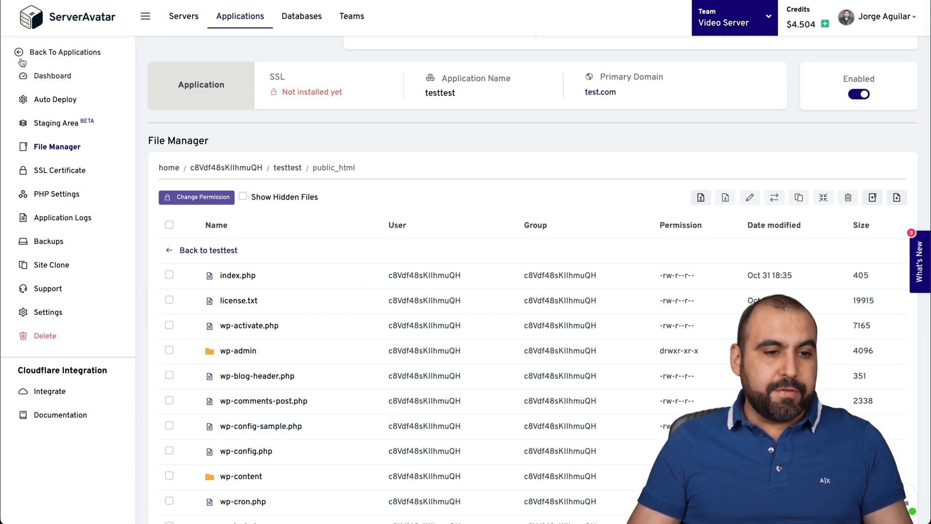
Check the server's Databases list for testtest, then view the Server Panel load and usage overview.
click(183, 17)
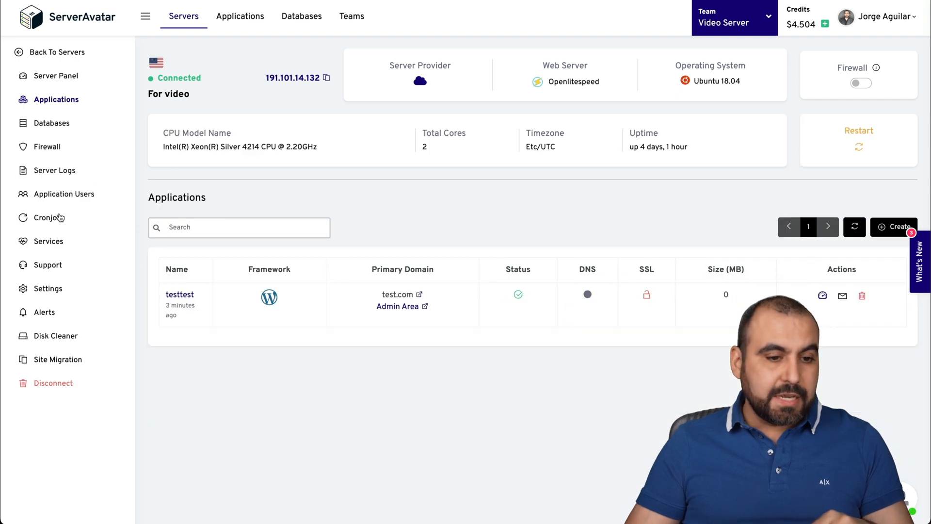
click(53, 124)
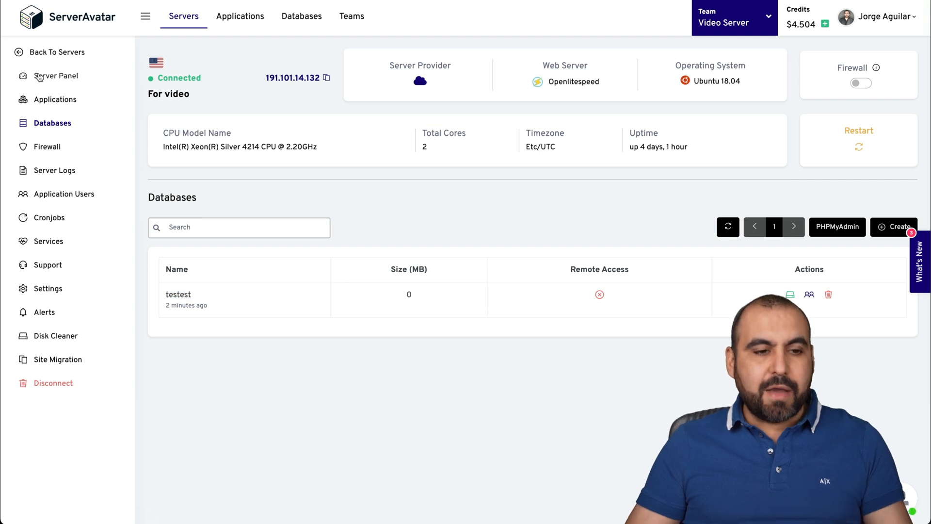
click(57, 76)
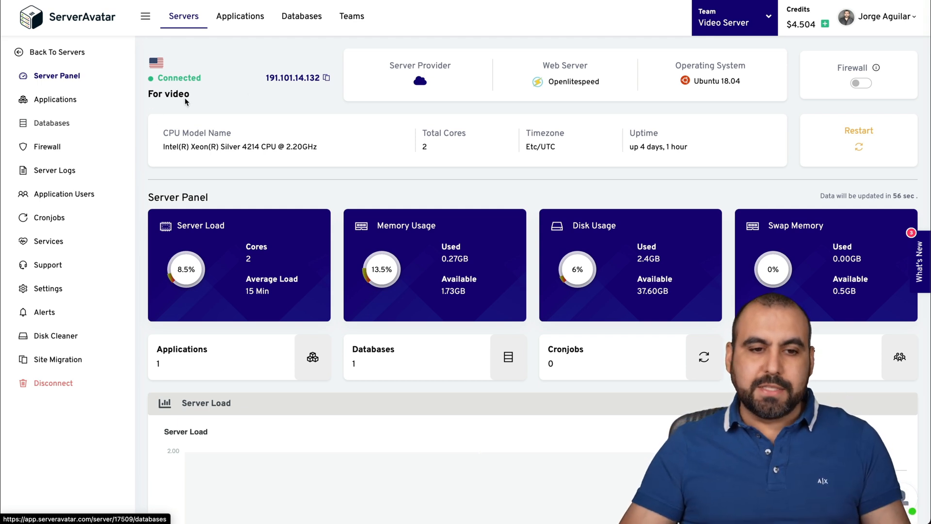
mouse_move(327, 95)
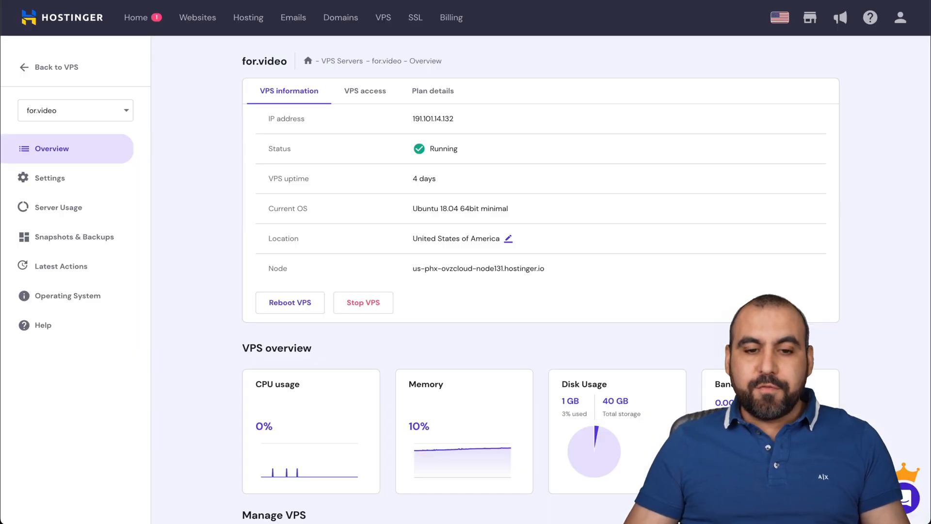
Show the VPS Server Usage charts for load, CPU, RAM, inodes and traffic over the last 24 hours.
click(59, 206)
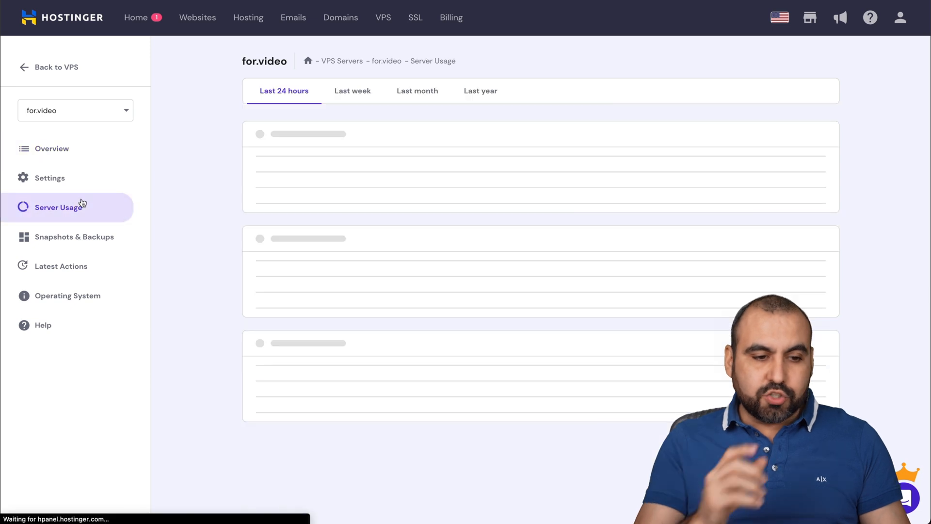
mouse_move(210, 252)
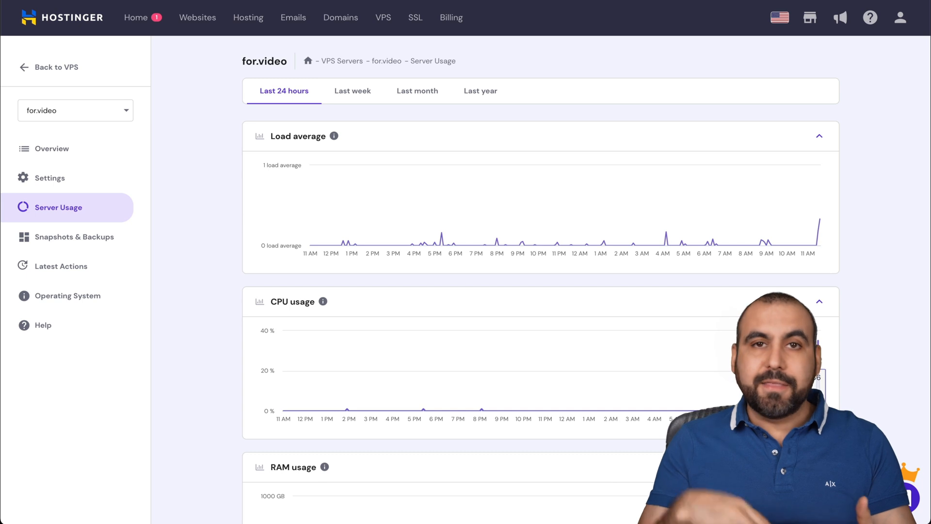
scroll(down, 3)
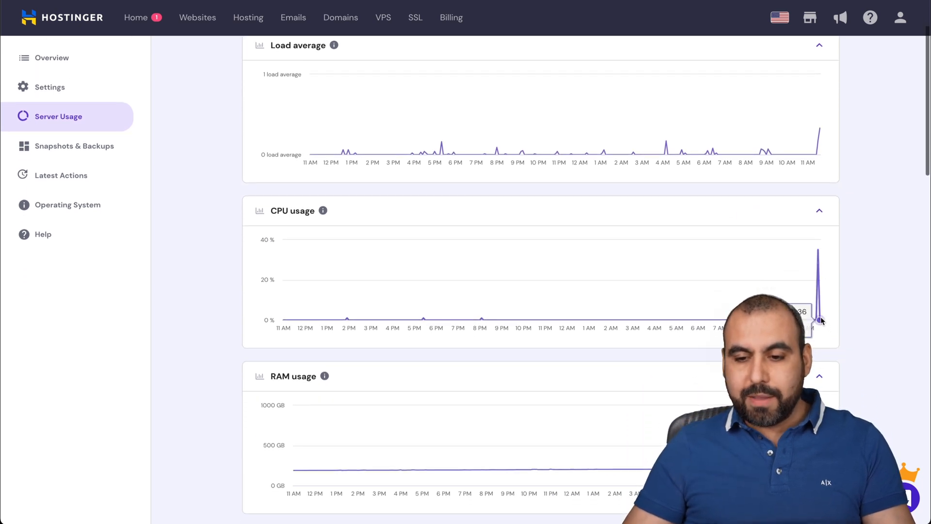
scroll(down, 3)
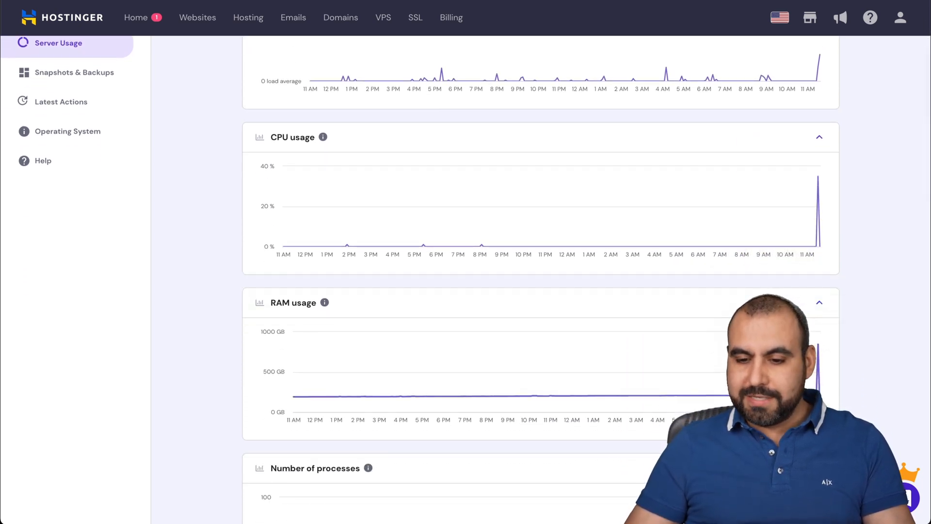
scroll(down, 3)
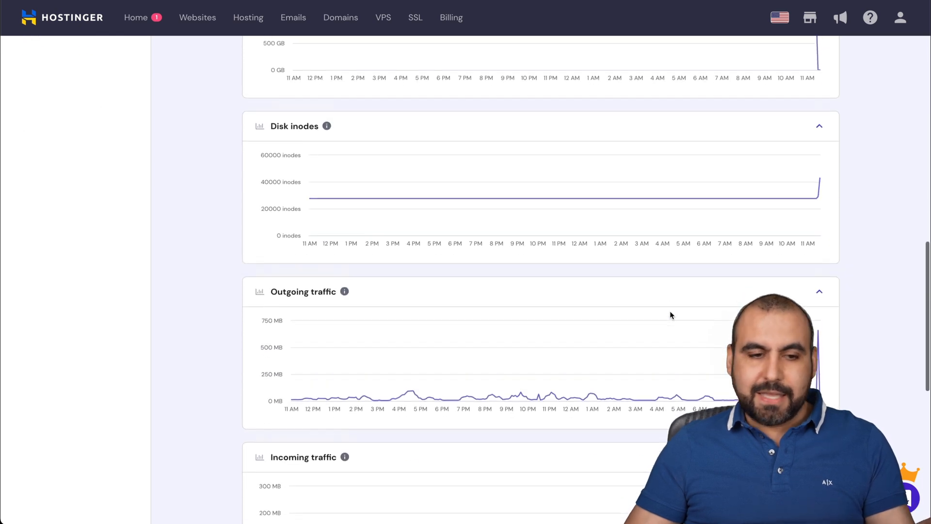